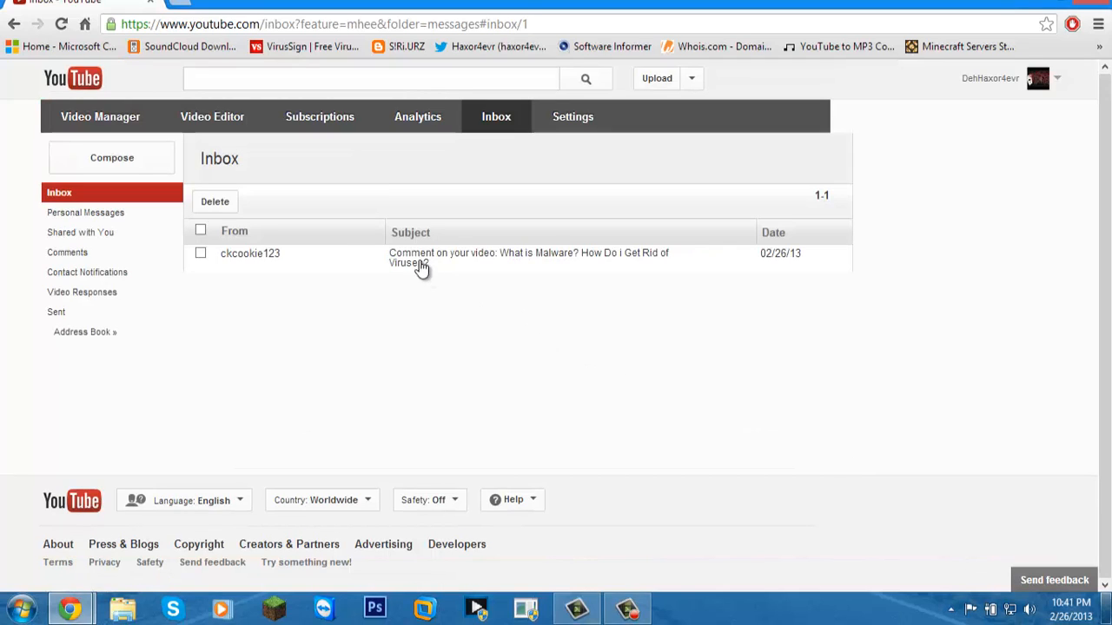
Expand and read the viewer's comment about files all opening in WinRAR
click(528, 257)
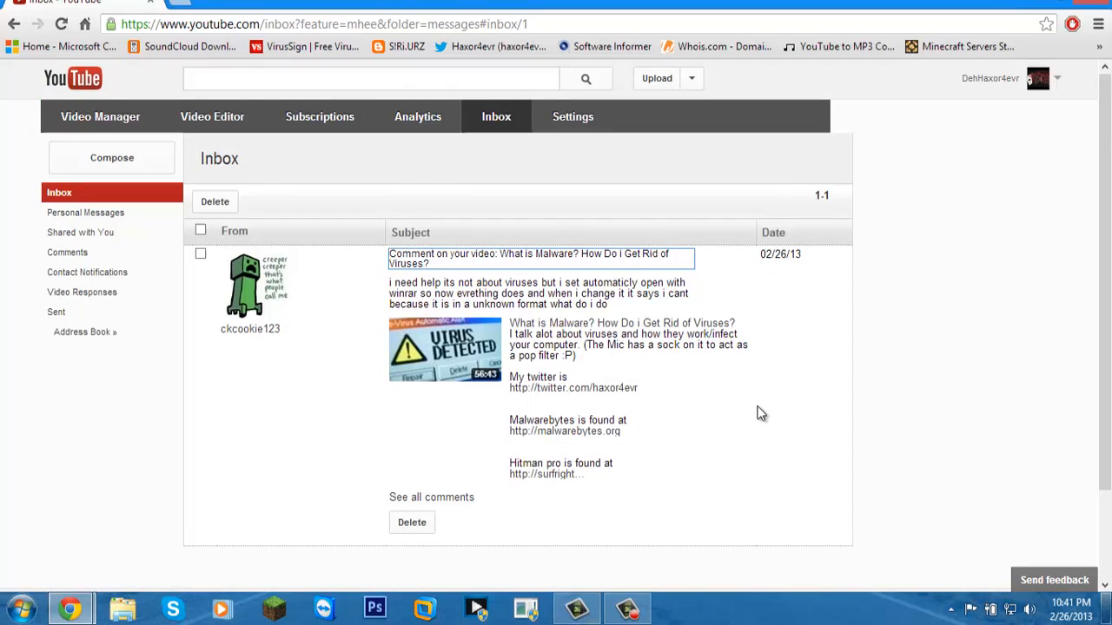
scroll(down, 3)
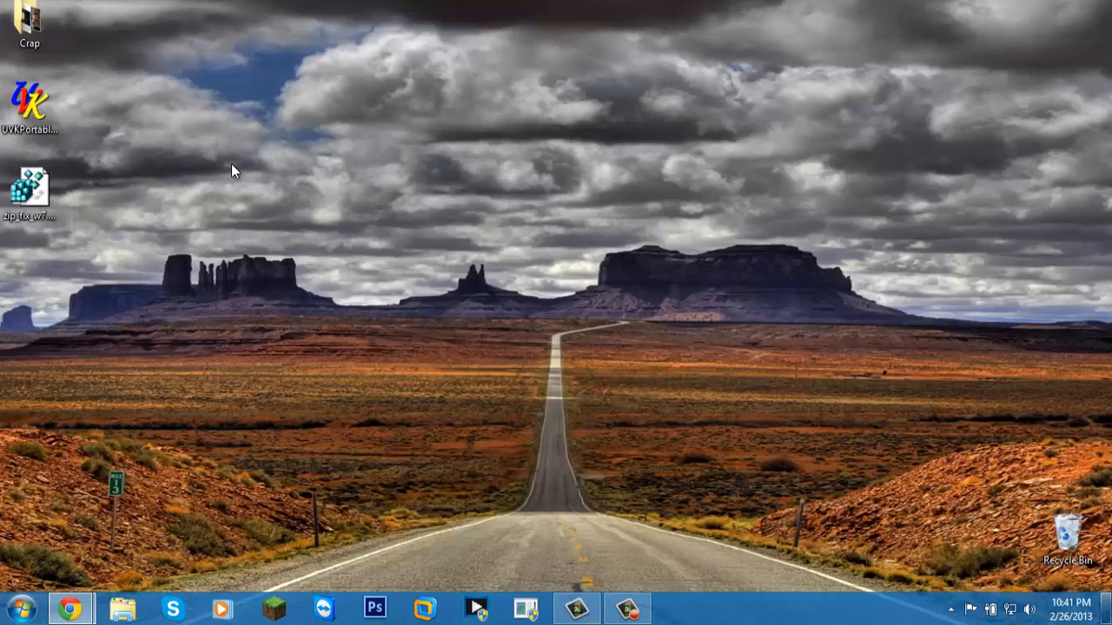
Move zip_fix_w7.reg and UVKPortable.exe to the centre of the desktop
drag(29, 195, 373, 239)
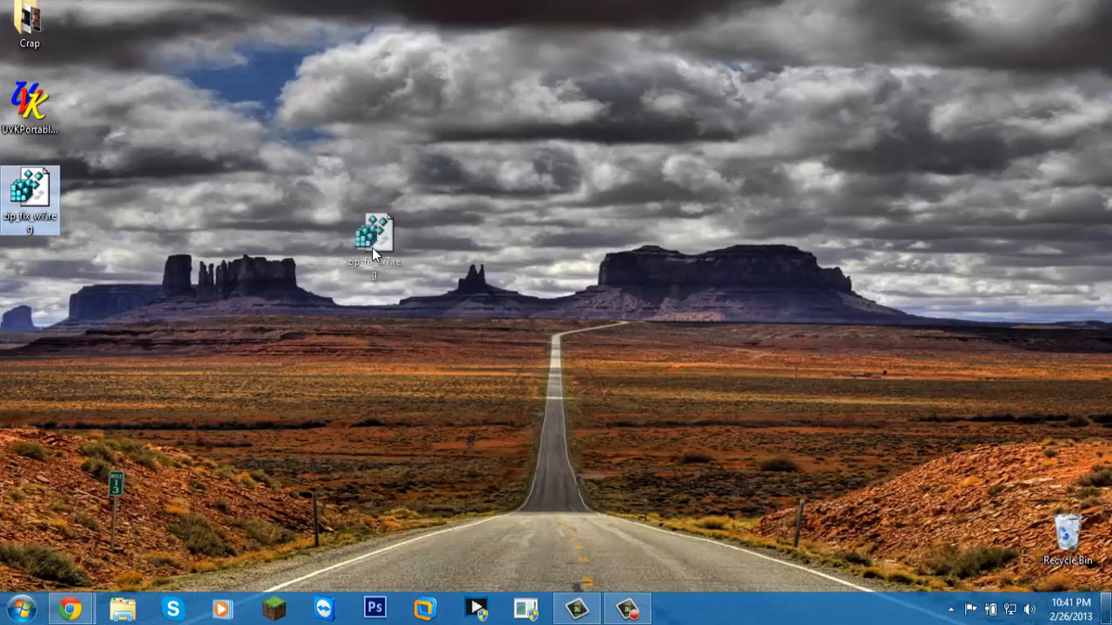
drag(373, 251, 473, 234)
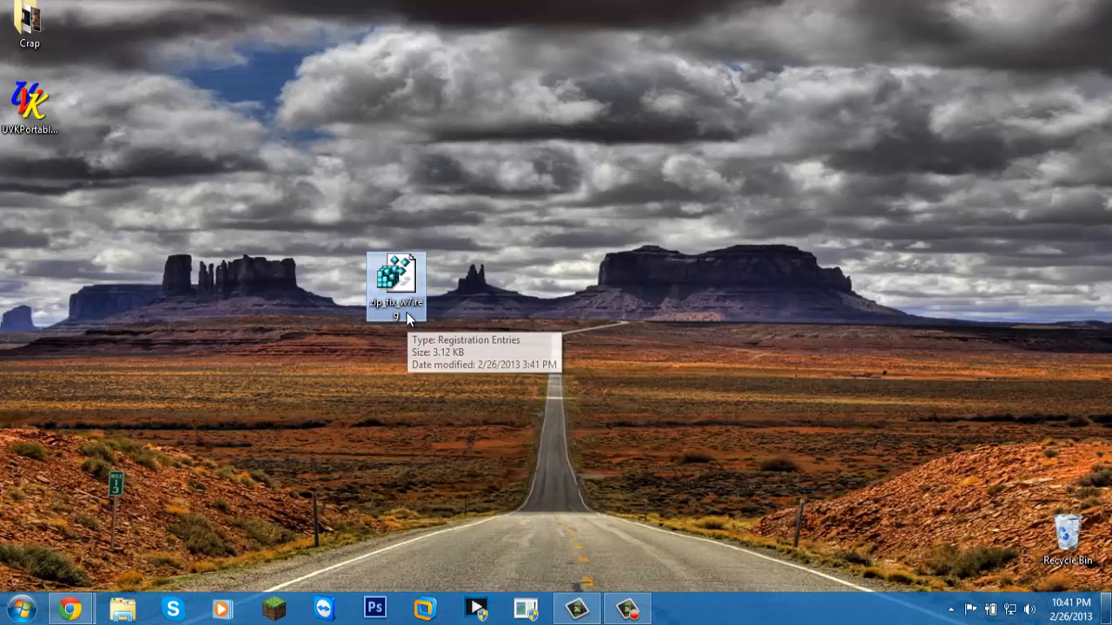
mouse_move(428, 287)
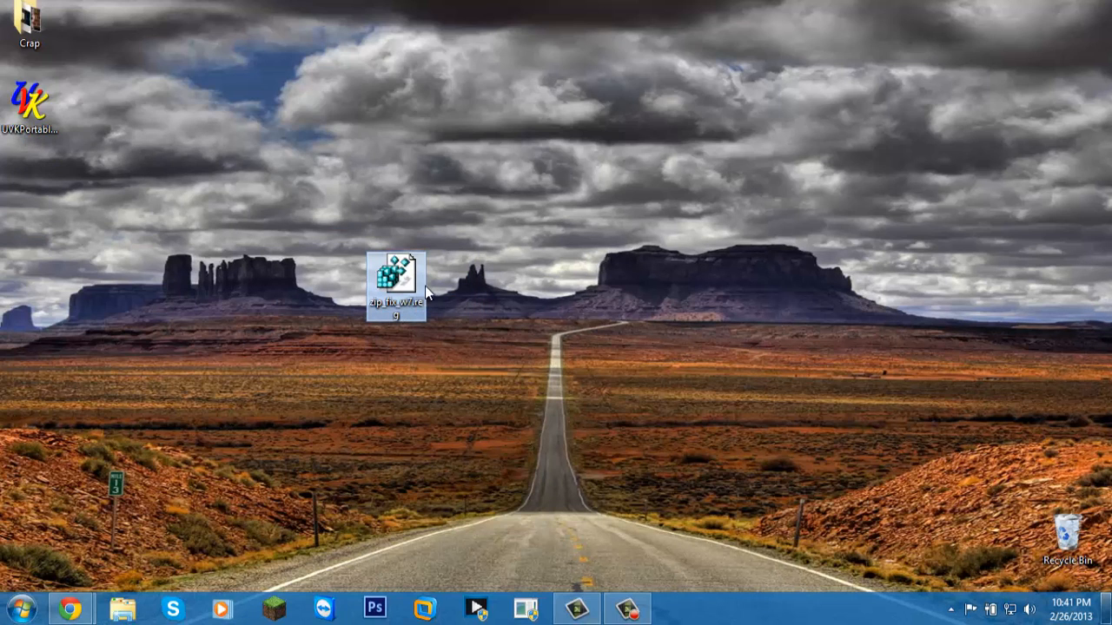
mouse_move(369, 333)
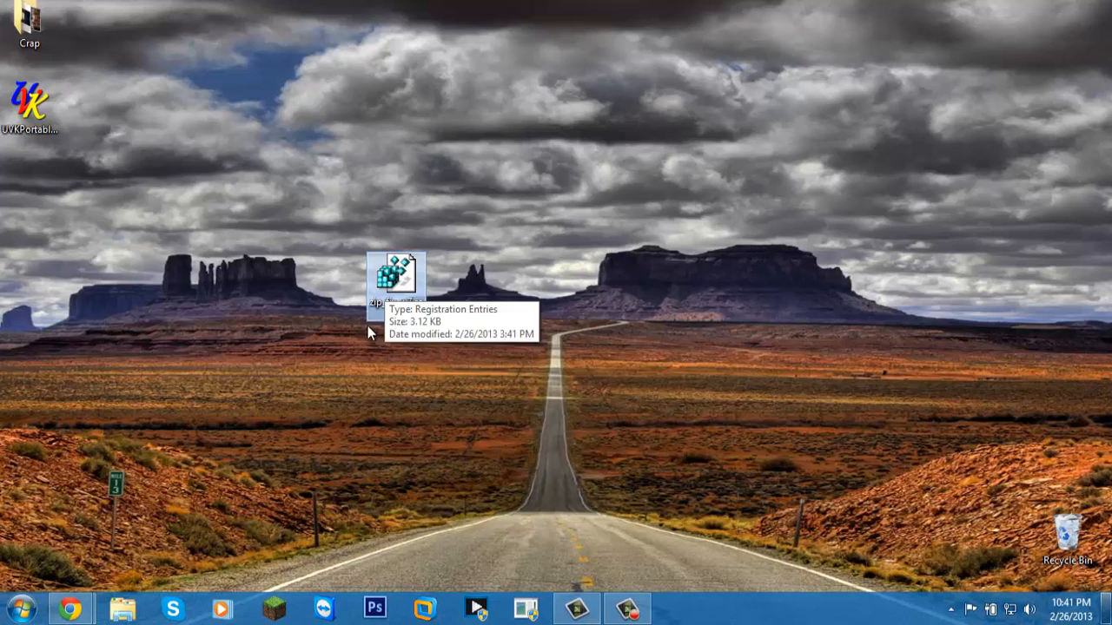
mouse_move(408, 287)
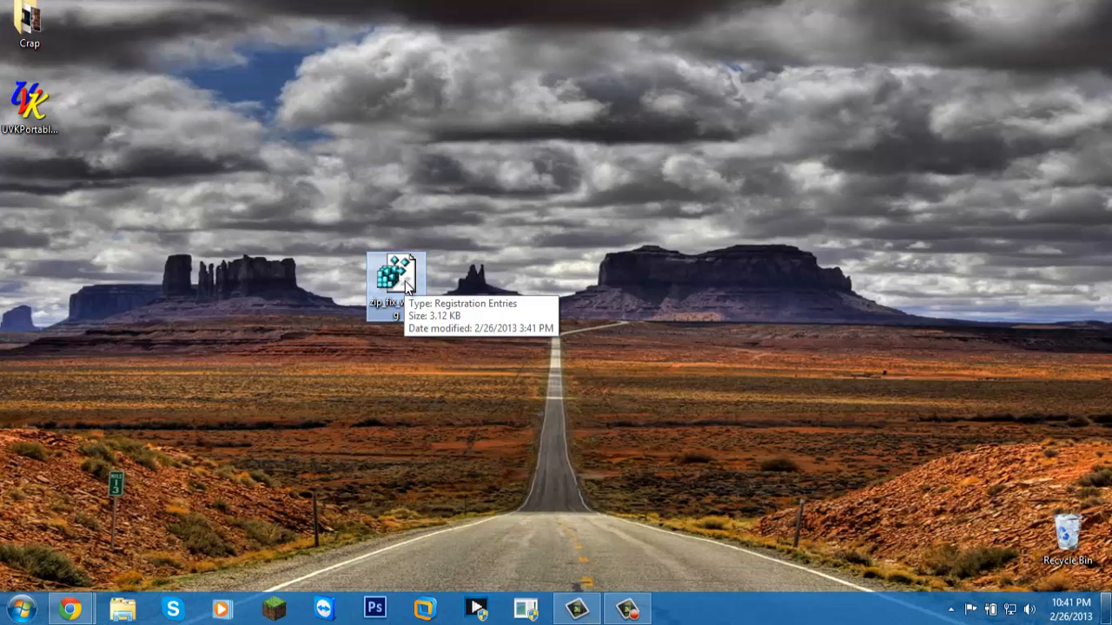
mouse_move(777, 463)
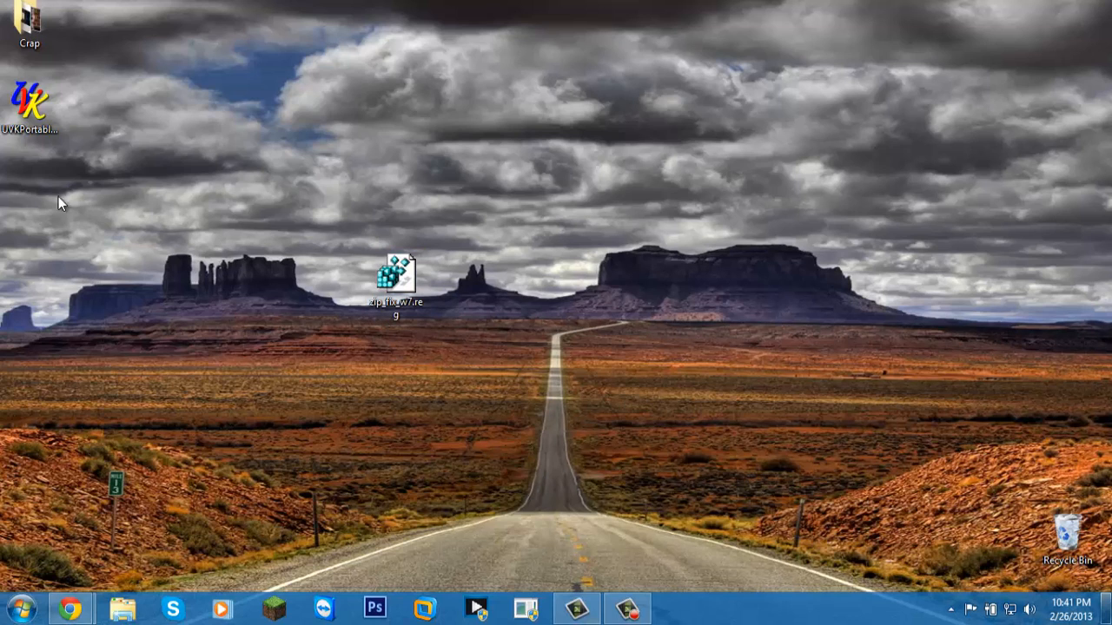
drag(29, 100, 518, 282)
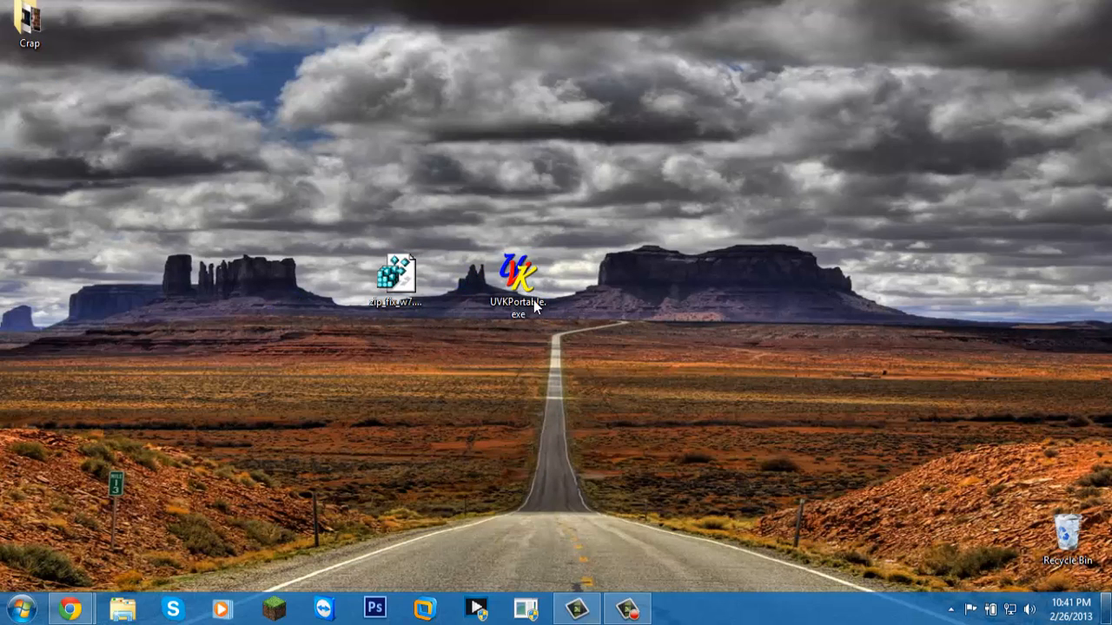
Launch UVKPortable.exe, accepting the Run security warning, until UVK opens
double_click(518, 273)
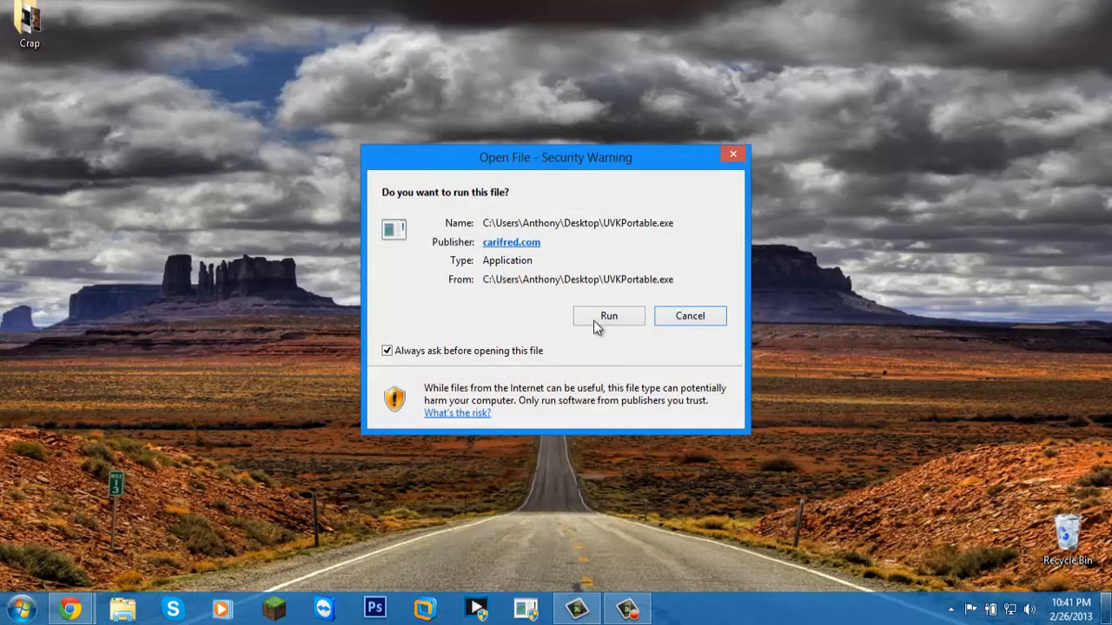
click(608, 315)
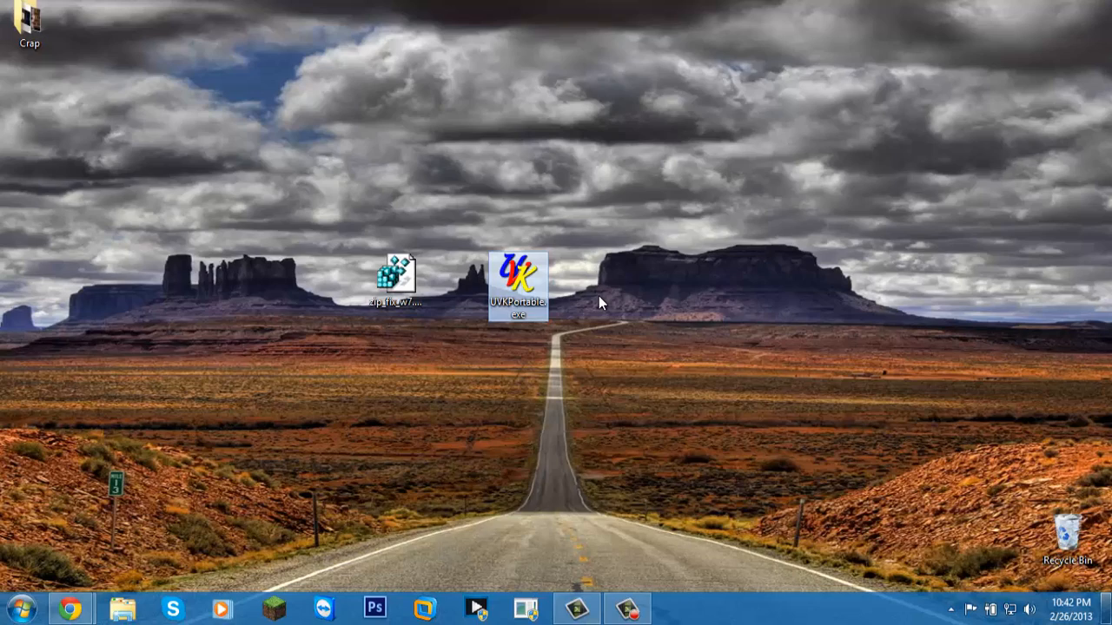
double_click(518, 273)
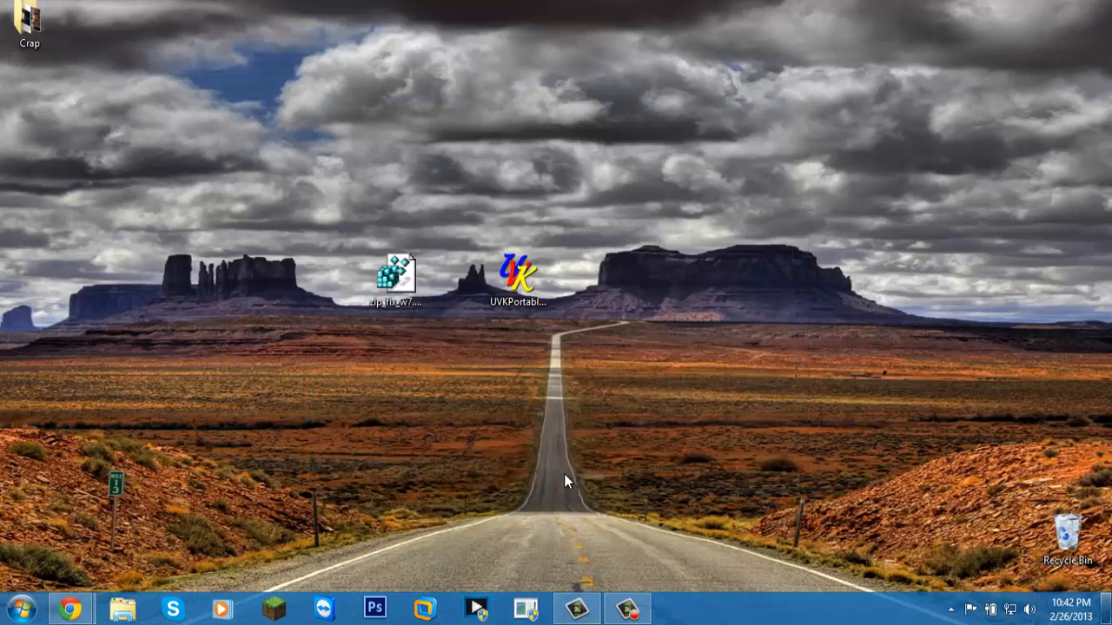
mouse_move(540, 401)
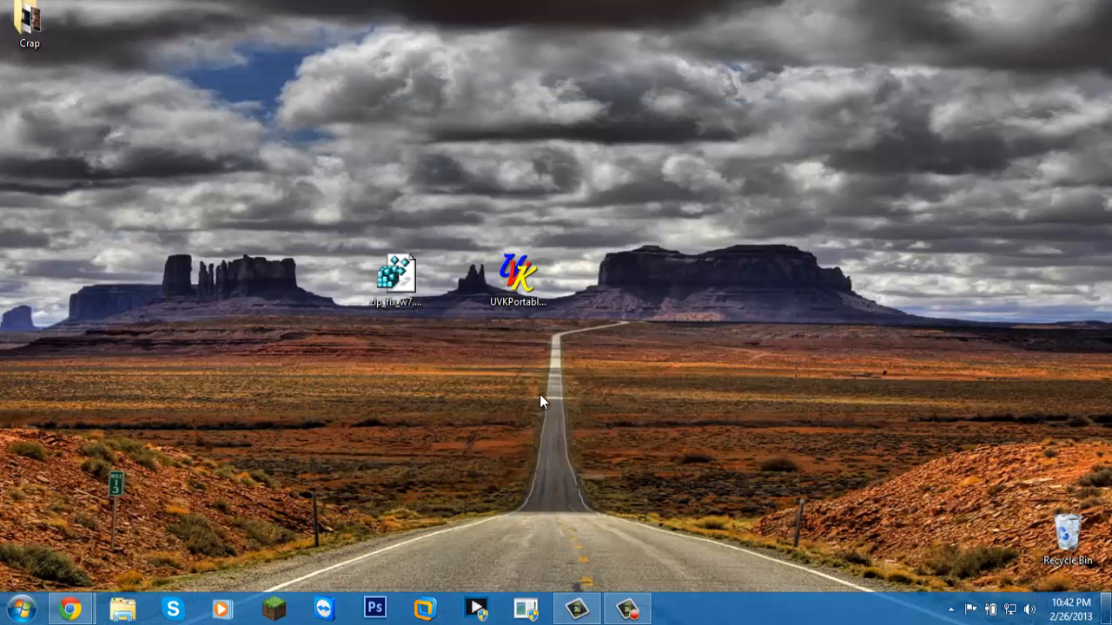
mouse_move(596, 383)
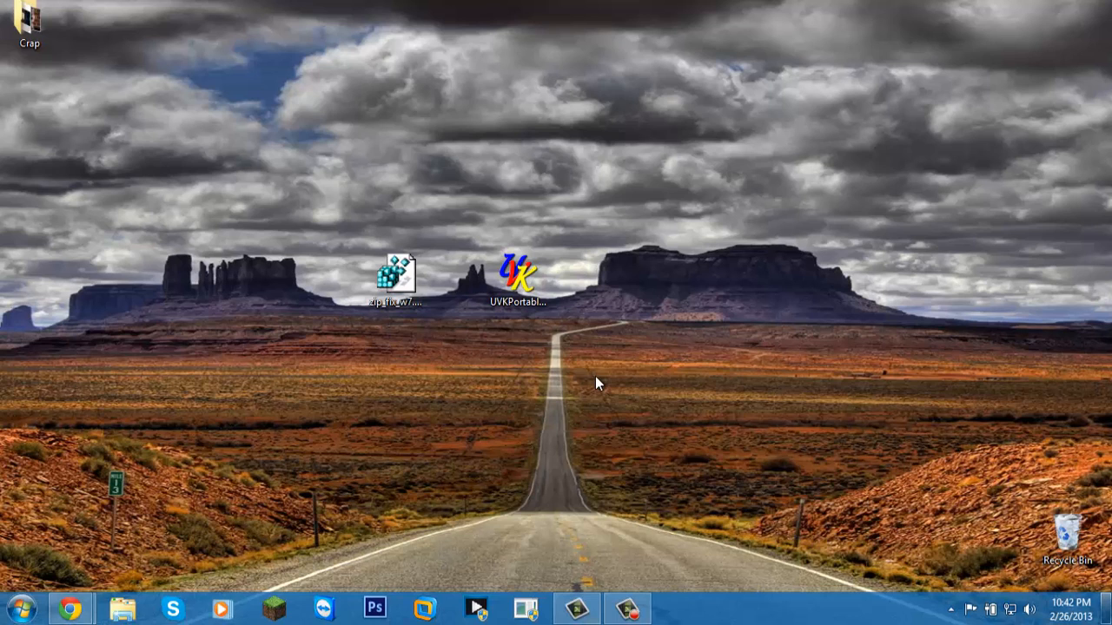
double_click(518, 273)
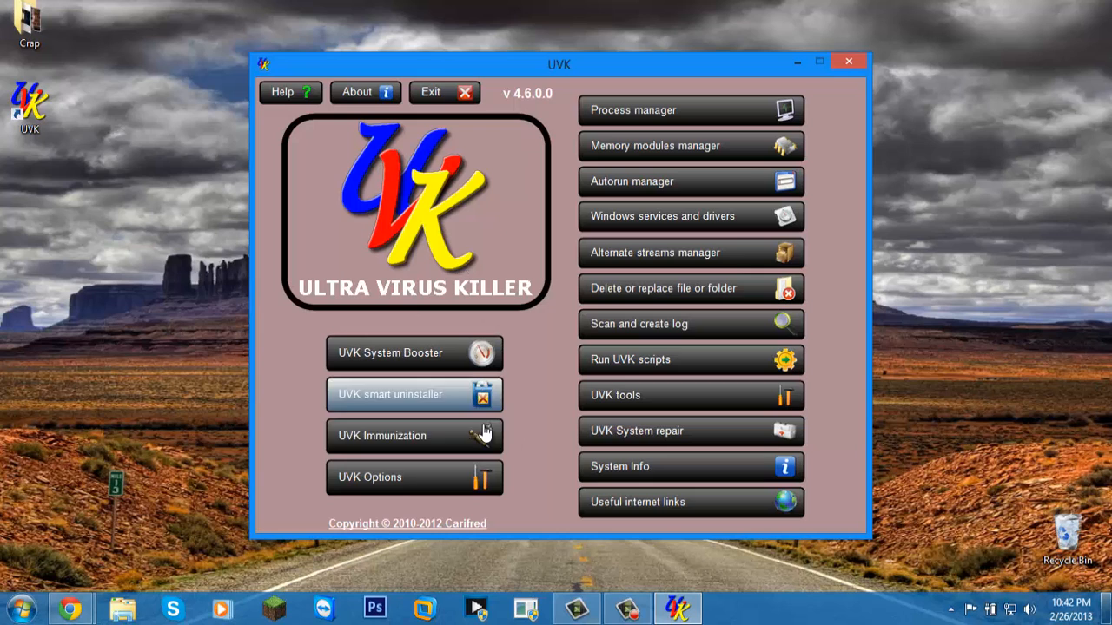
mouse_move(517, 457)
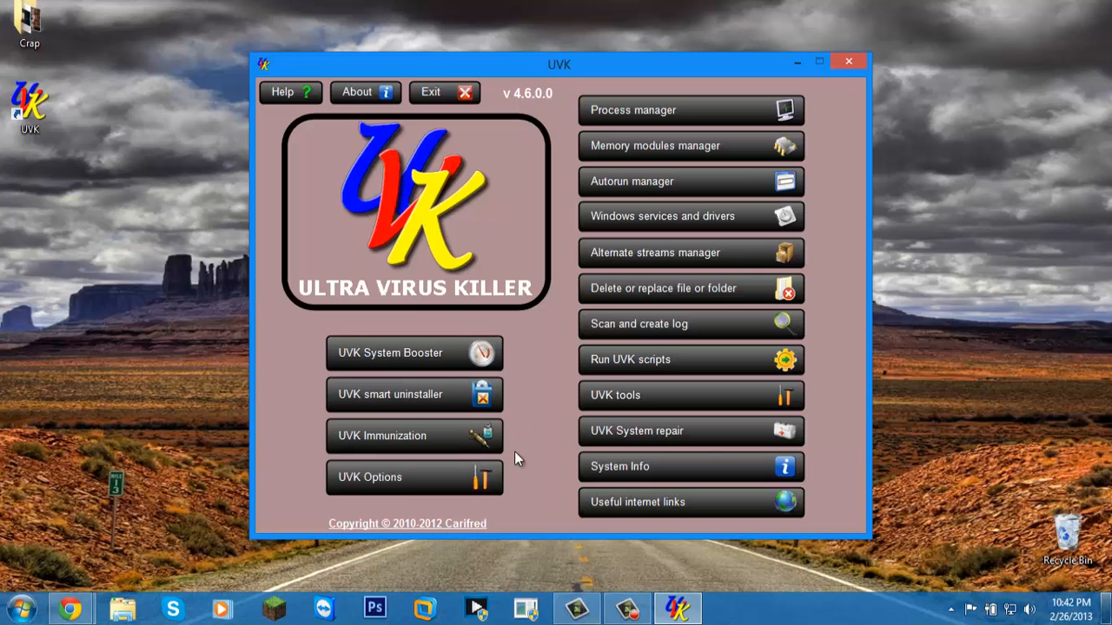
mouse_move(708, 438)
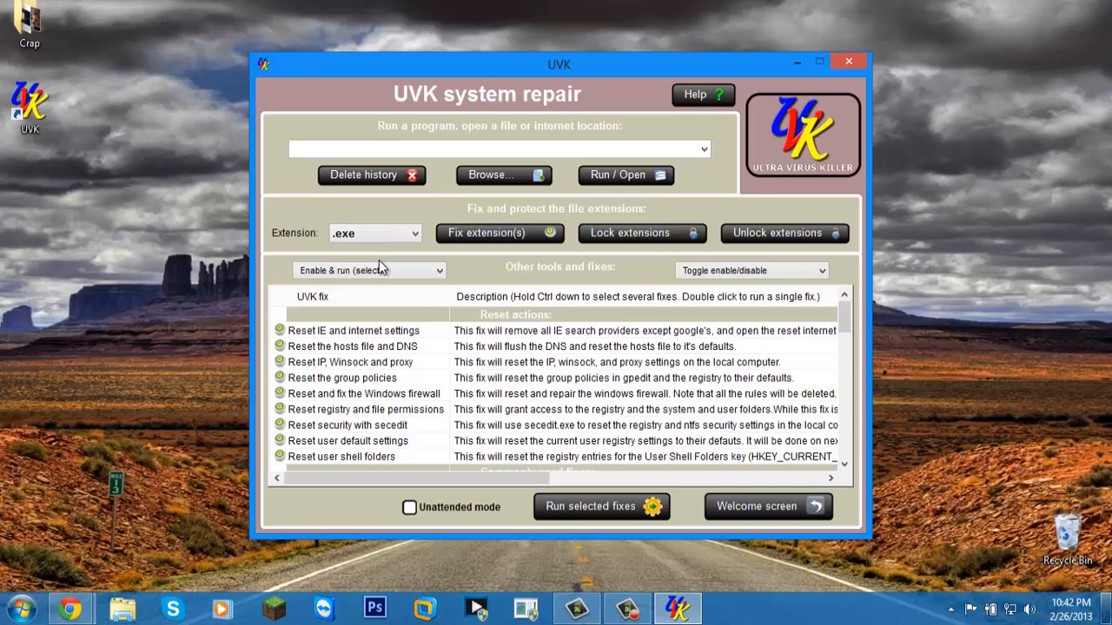
mouse_move(371, 248)
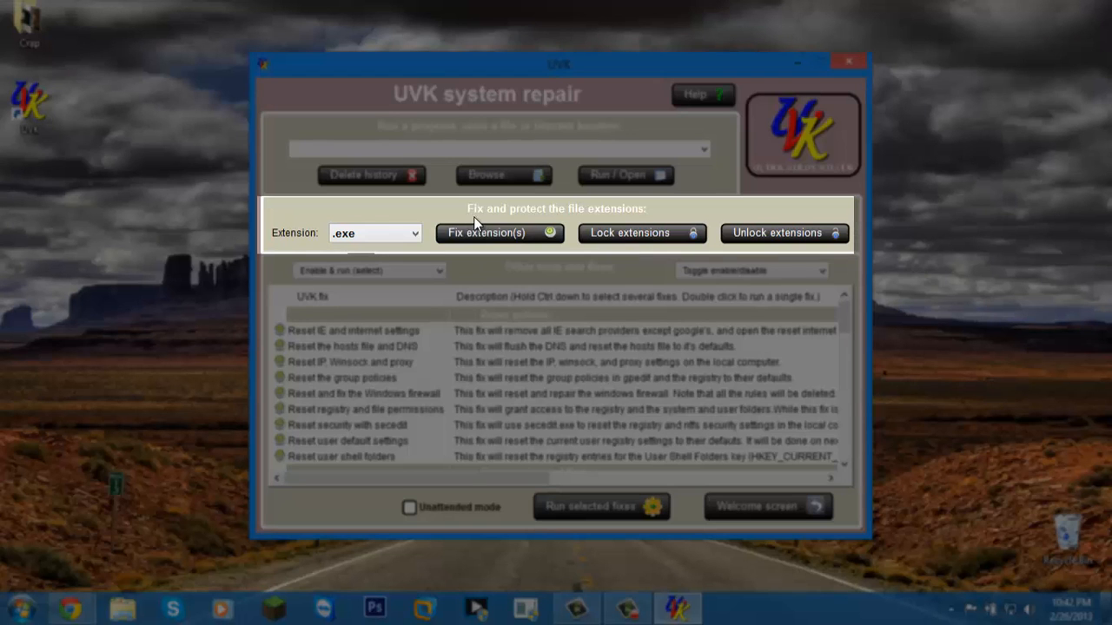
mouse_move(293, 249)
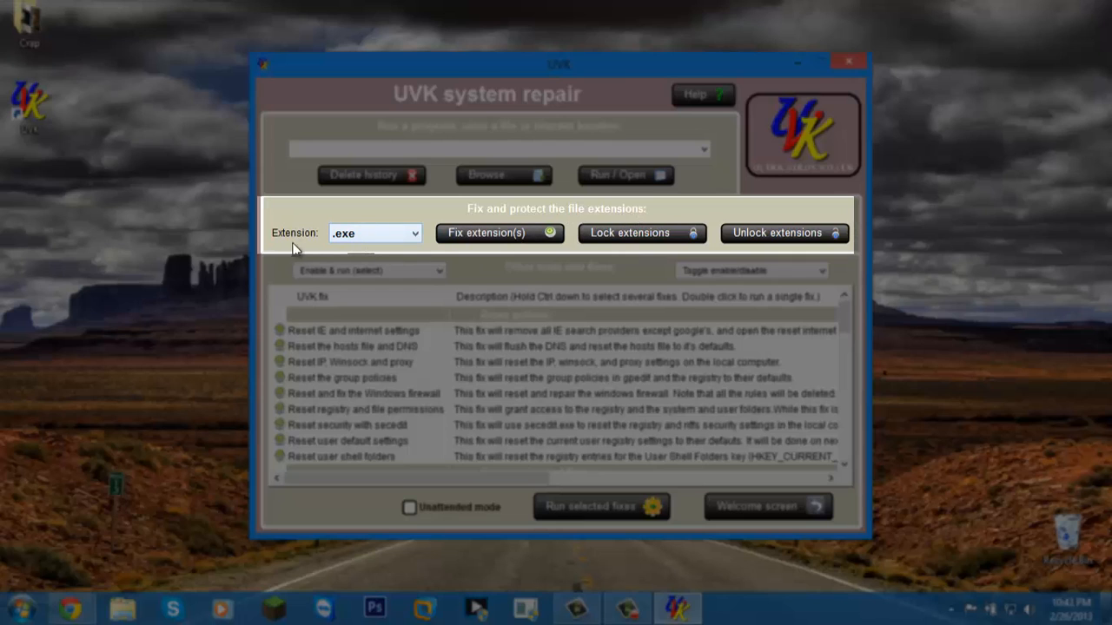
Fix All file extensions in UVK system repair and dismiss the success message
click(374, 233)
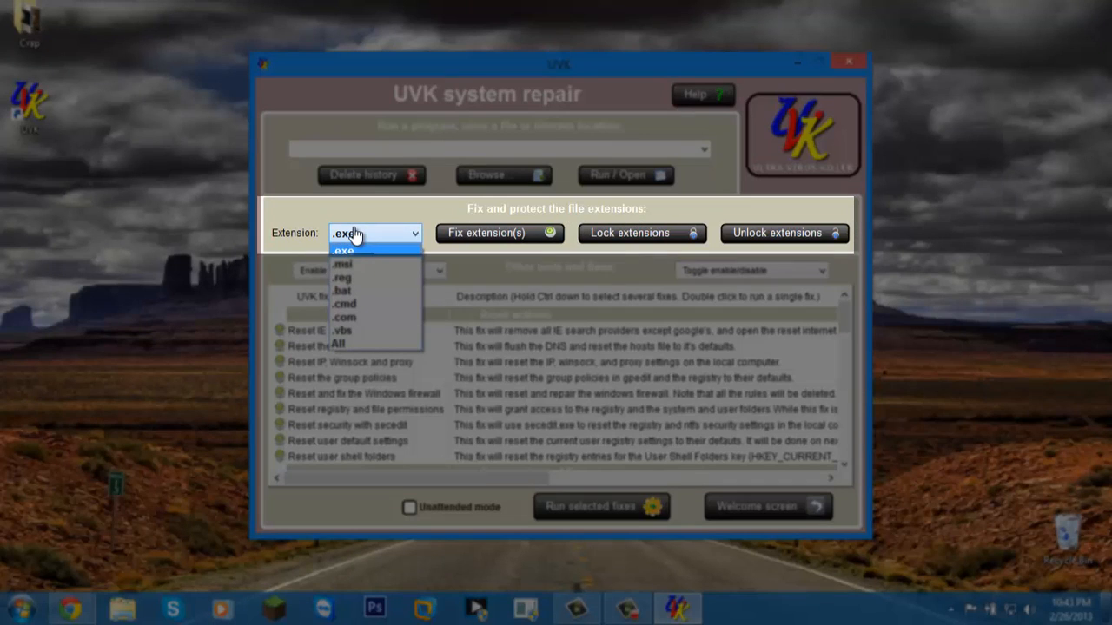
mouse_move(339, 344)
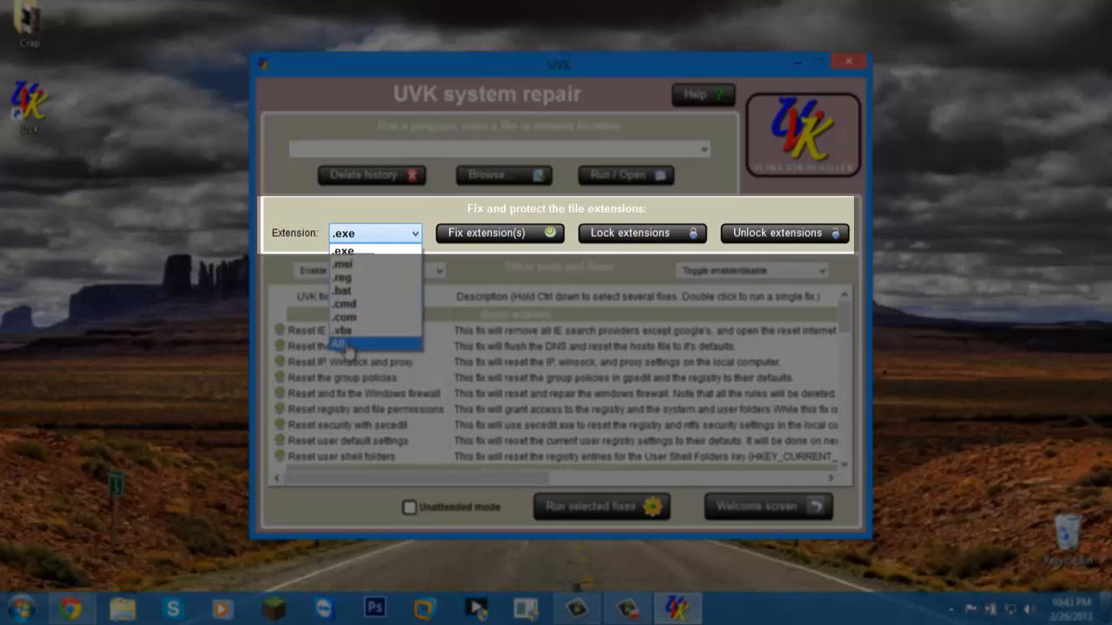
click(339, 342)
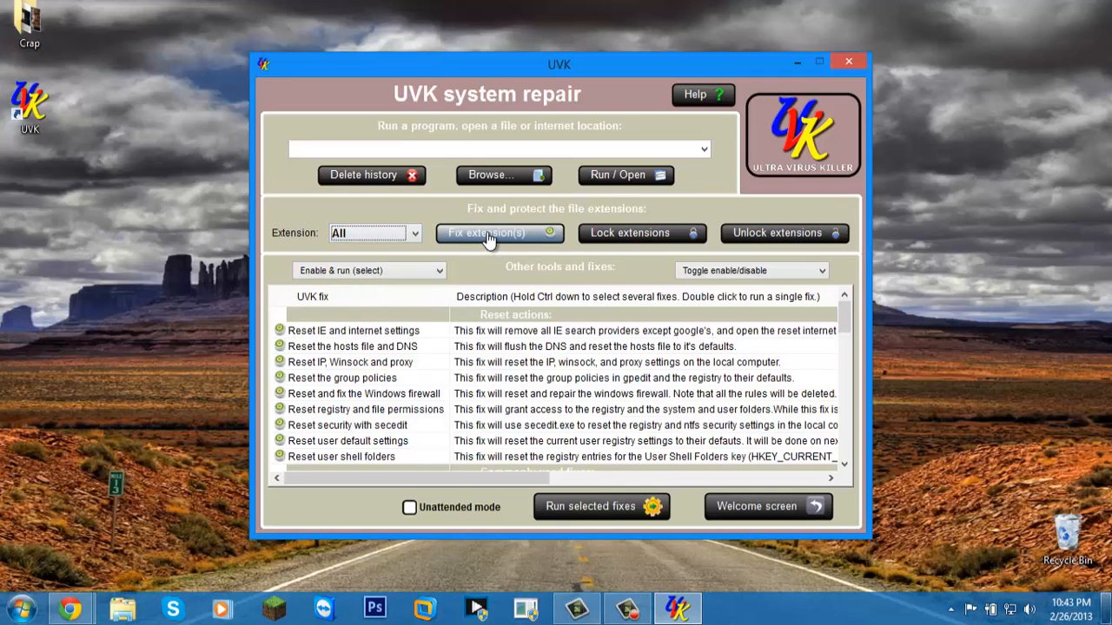
click(487, 233)
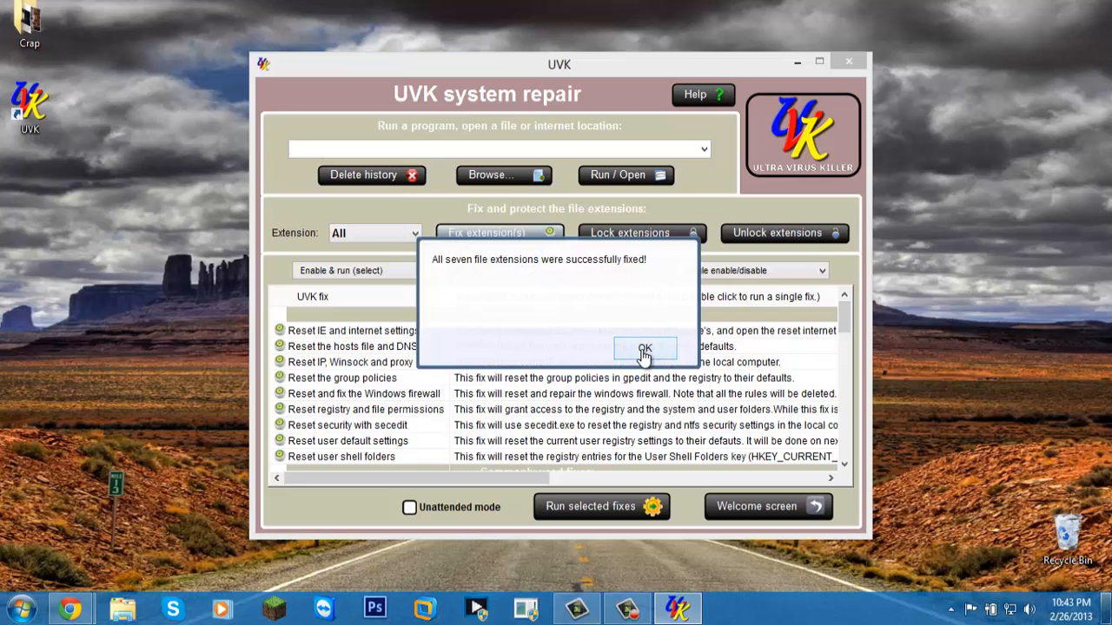
click(645, 347)
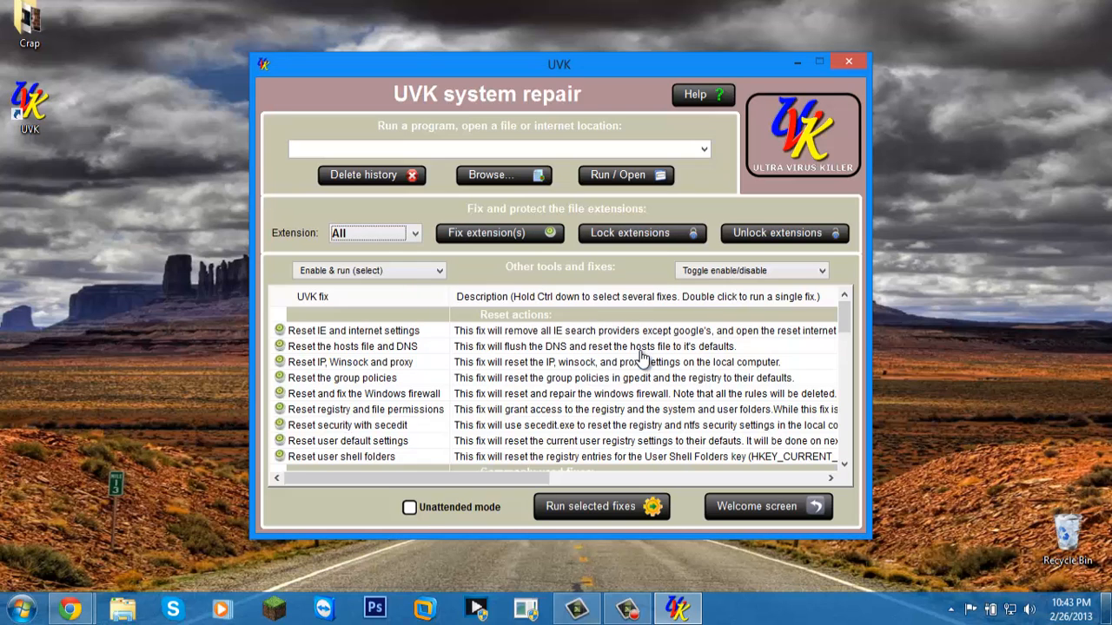
mouse_move(831, 326)
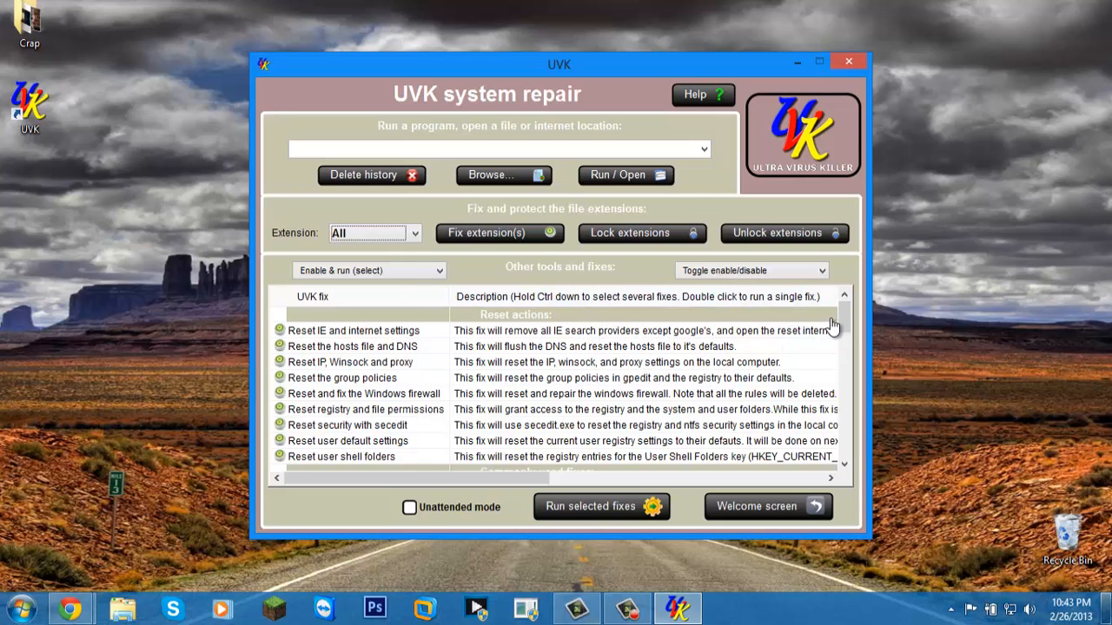
Scroll through the Other tools and fixes list, then return to Welcome screen
scroll(down, 3)
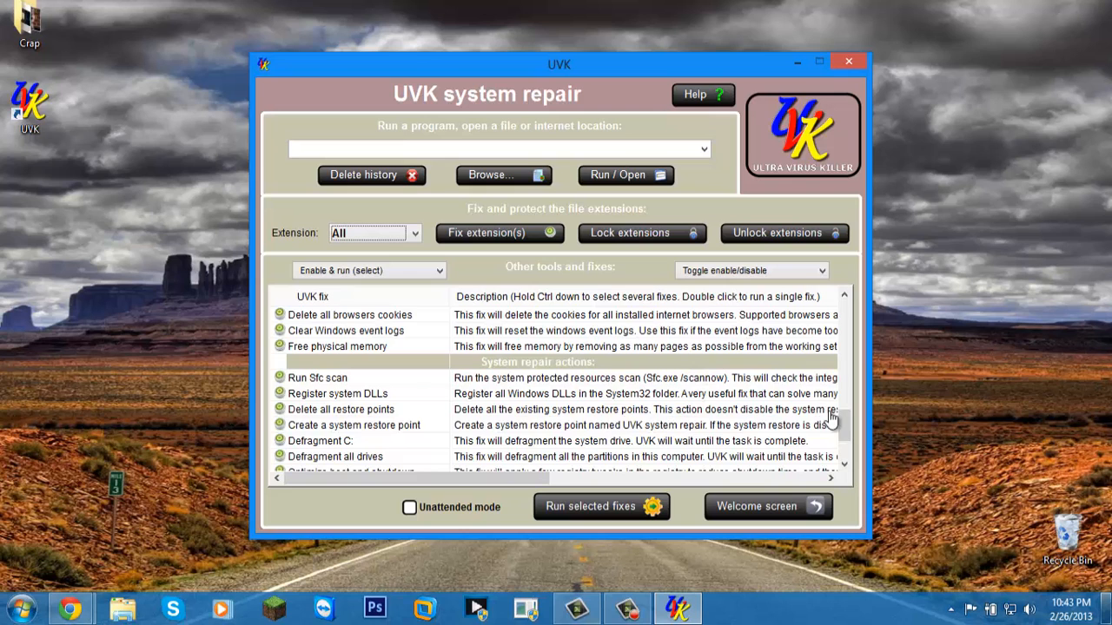
scroll(down, 3)
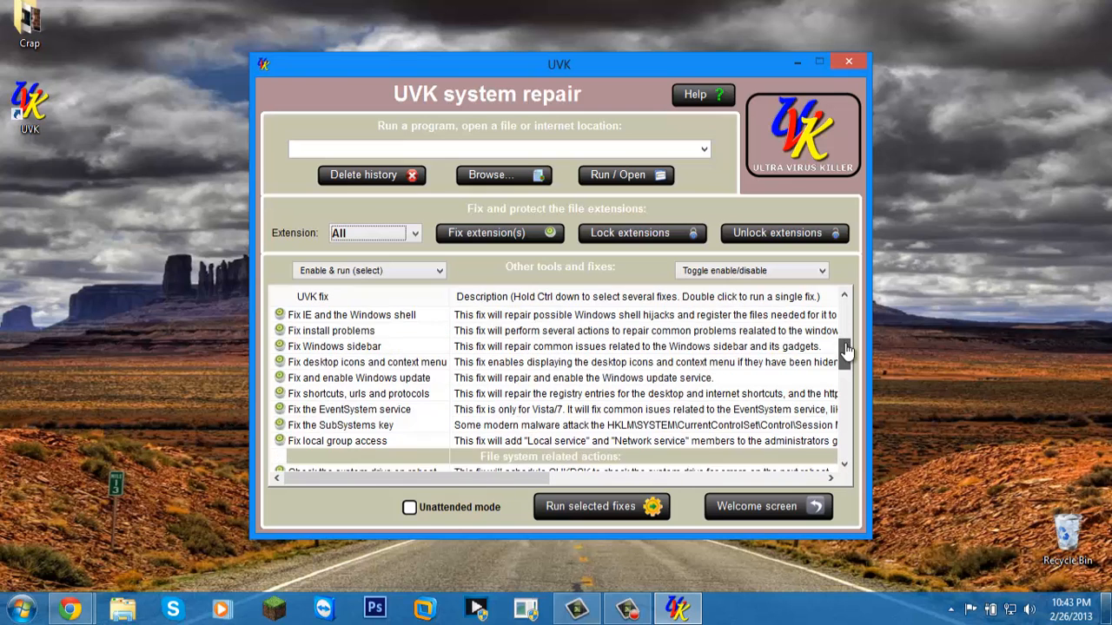
scroll(down, 3)
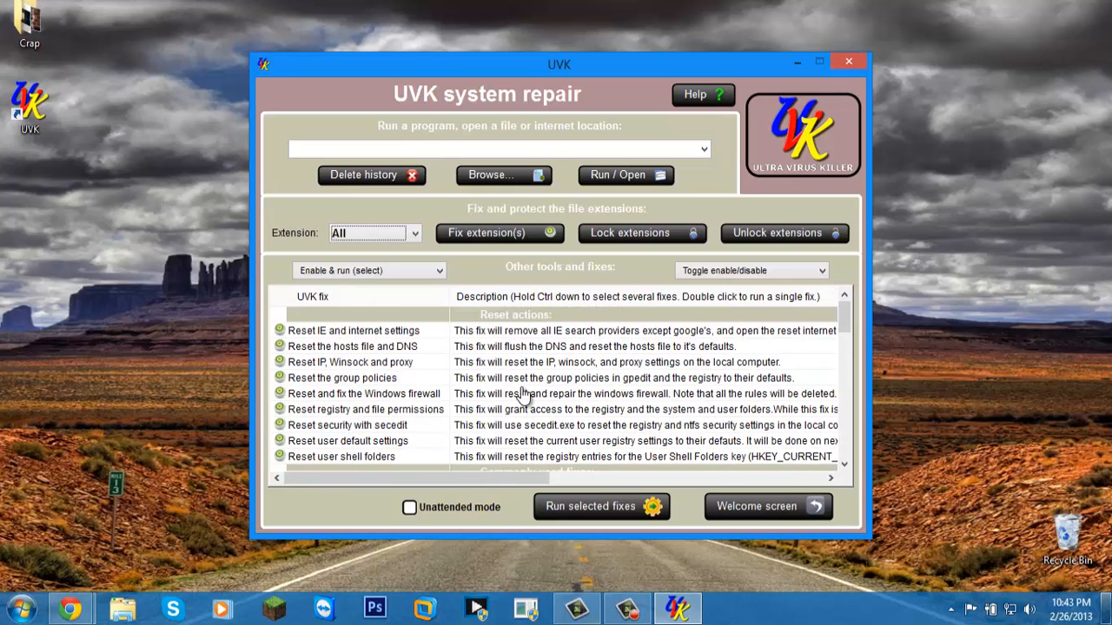
mouse_move(264, 224)
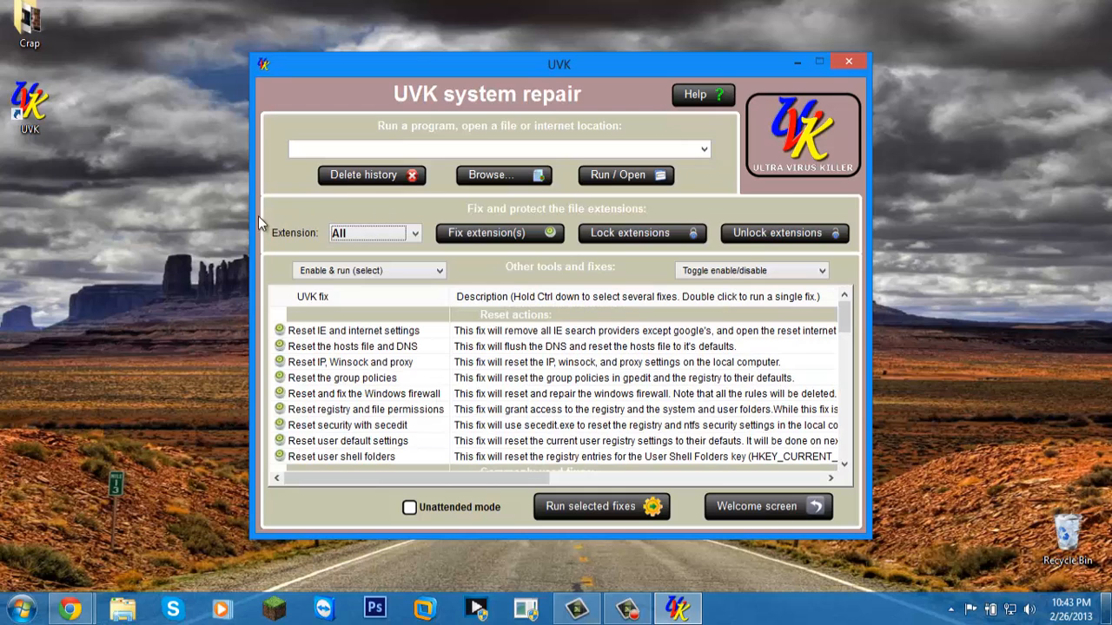
mouse_move(462, 224)
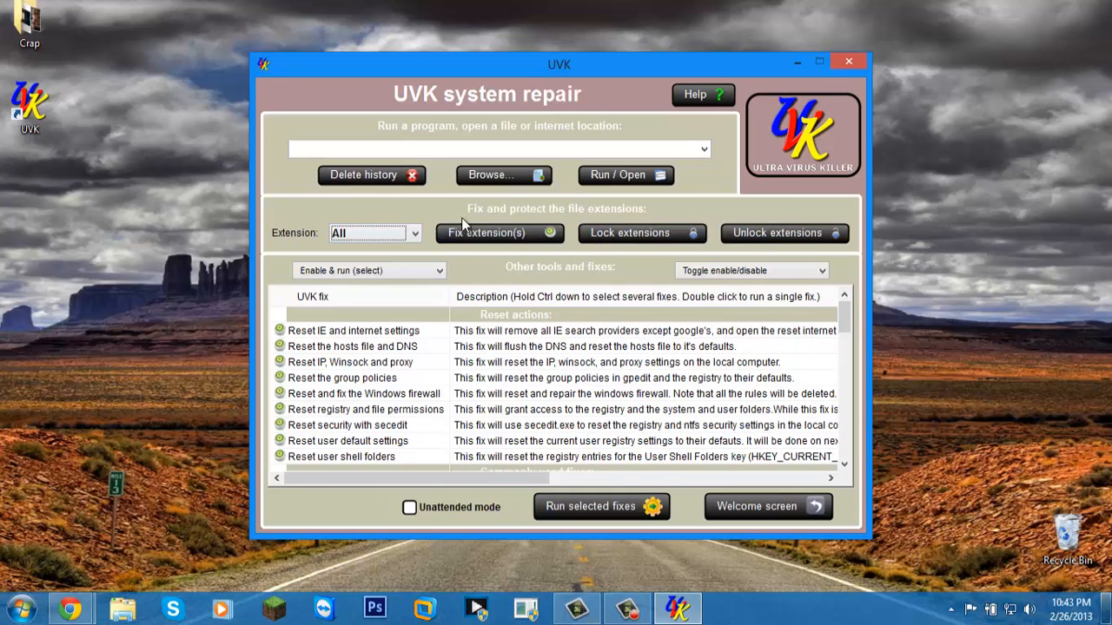
mouse_move(743, 261)
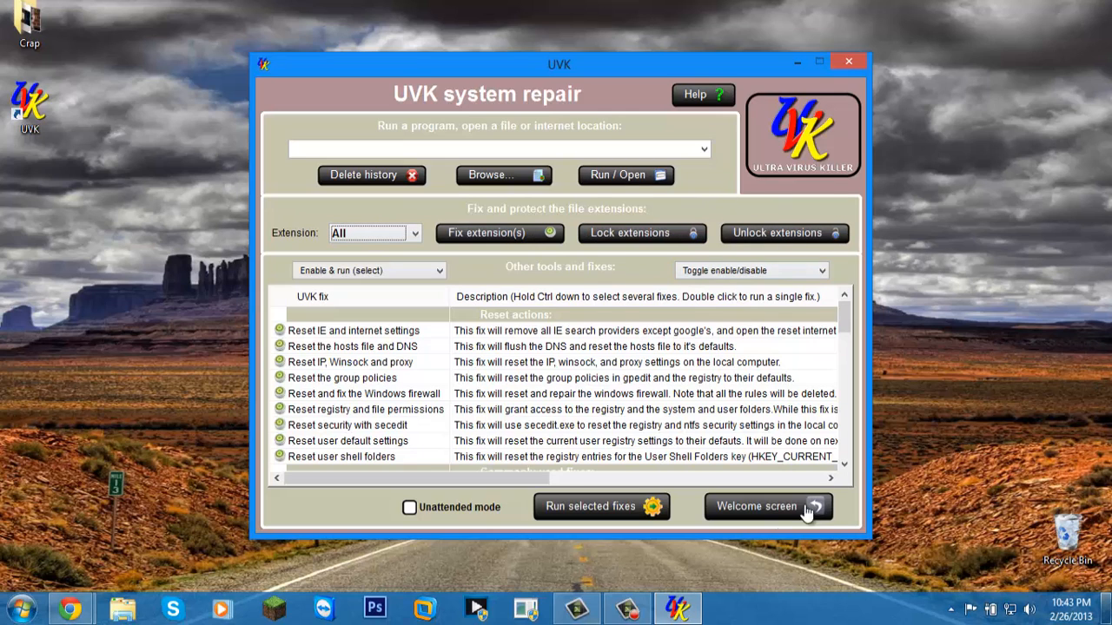
click(768, 506)
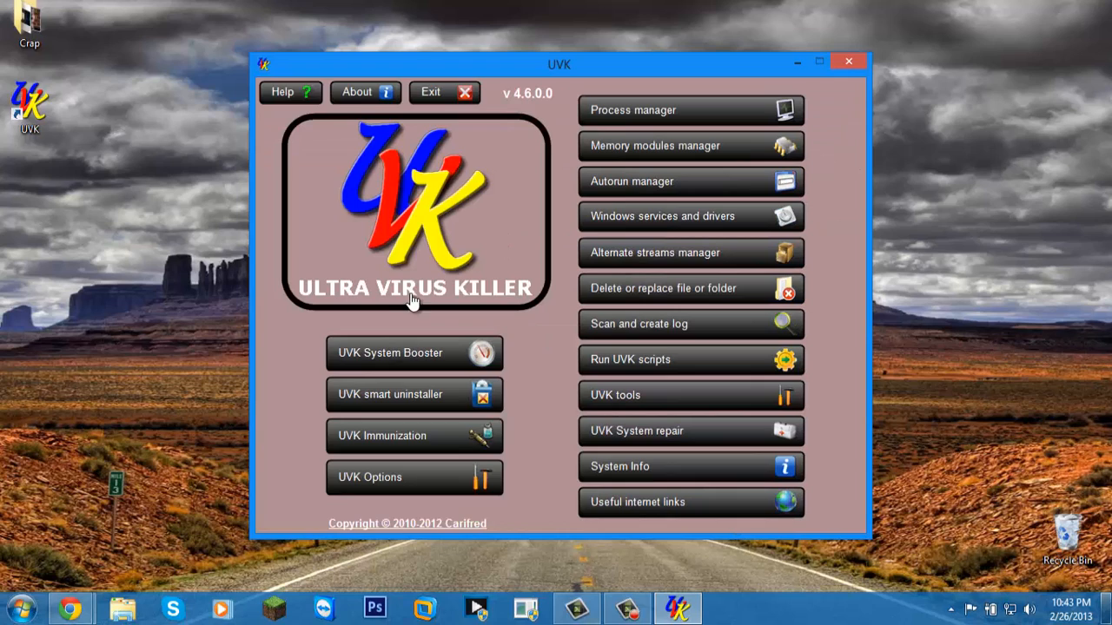
mouse_move(540, 115)
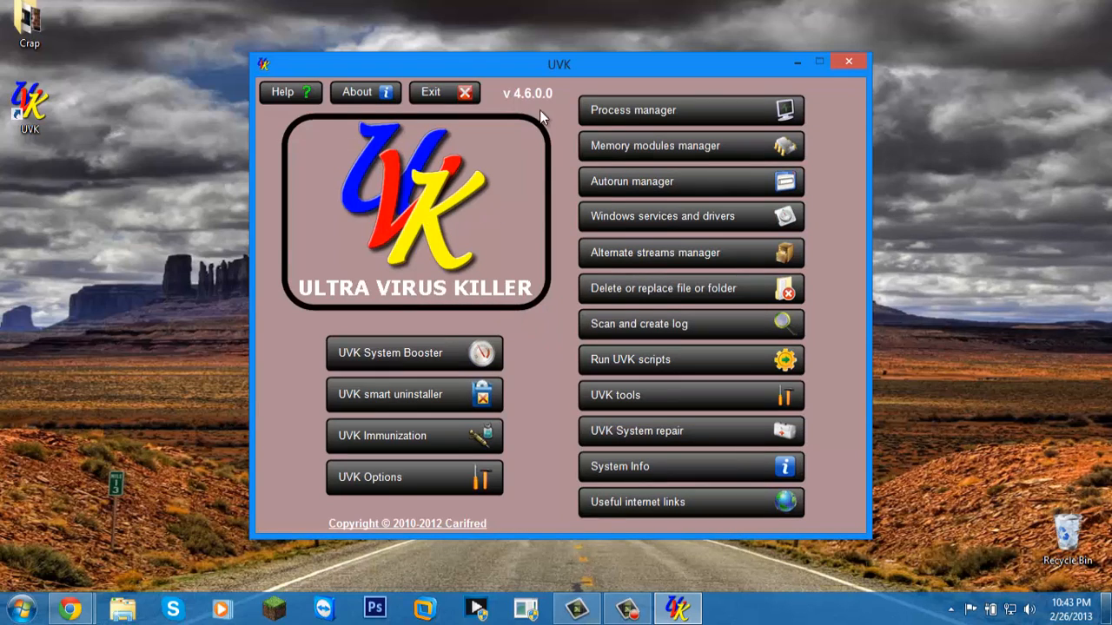
Drag the UVK window down and back up to reveal the desktop icons
drag(558, 64, 584, 258)
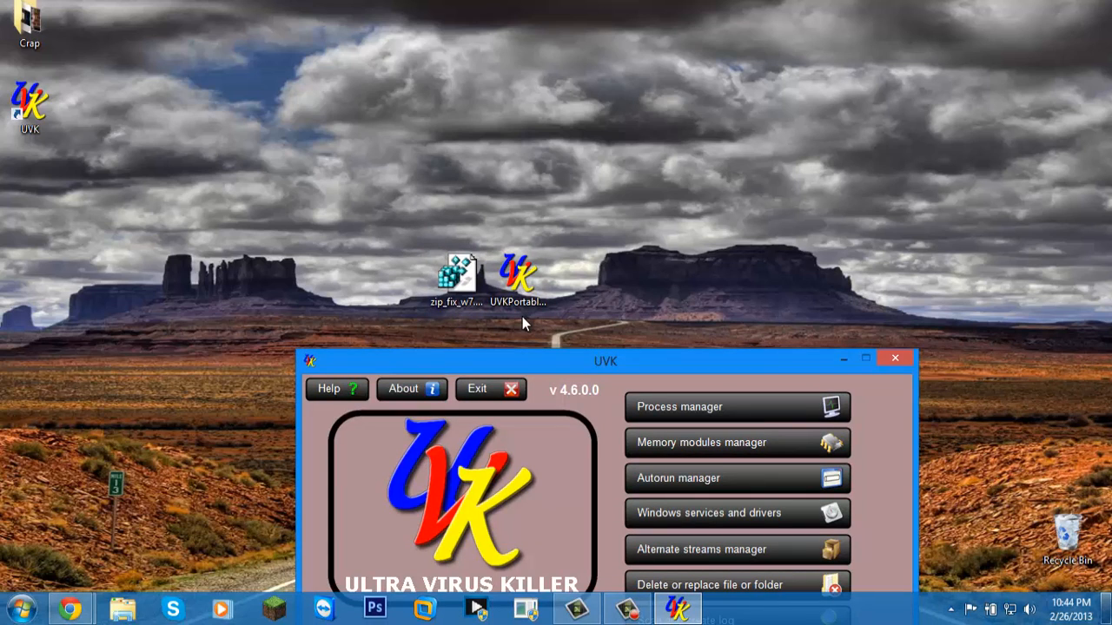
mouse_move(754, 381)
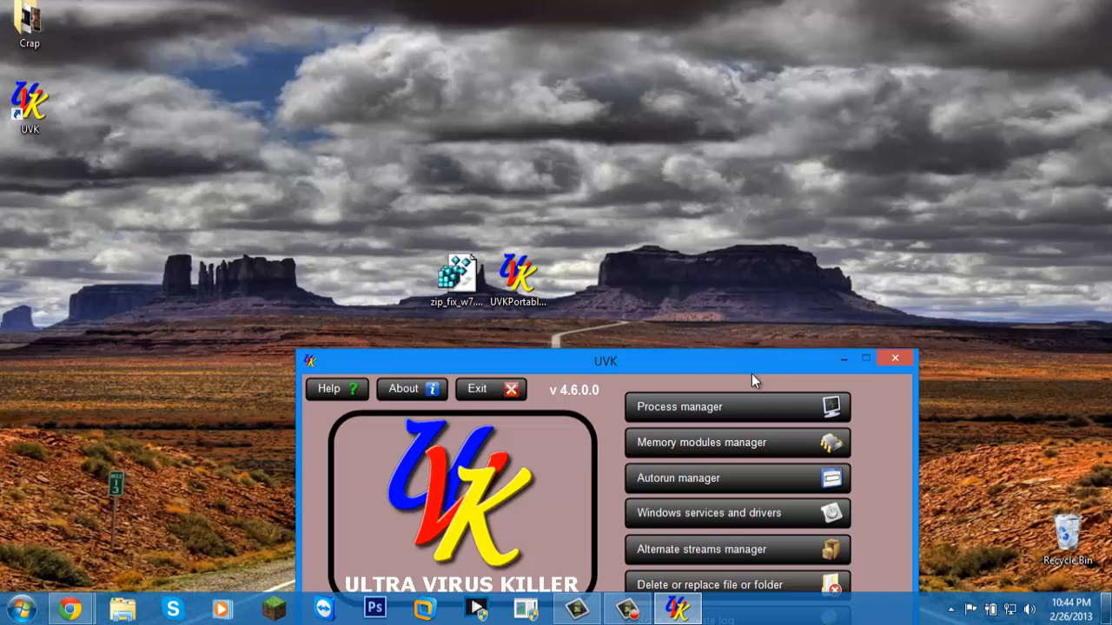
drag(605, 360, 599, 24)
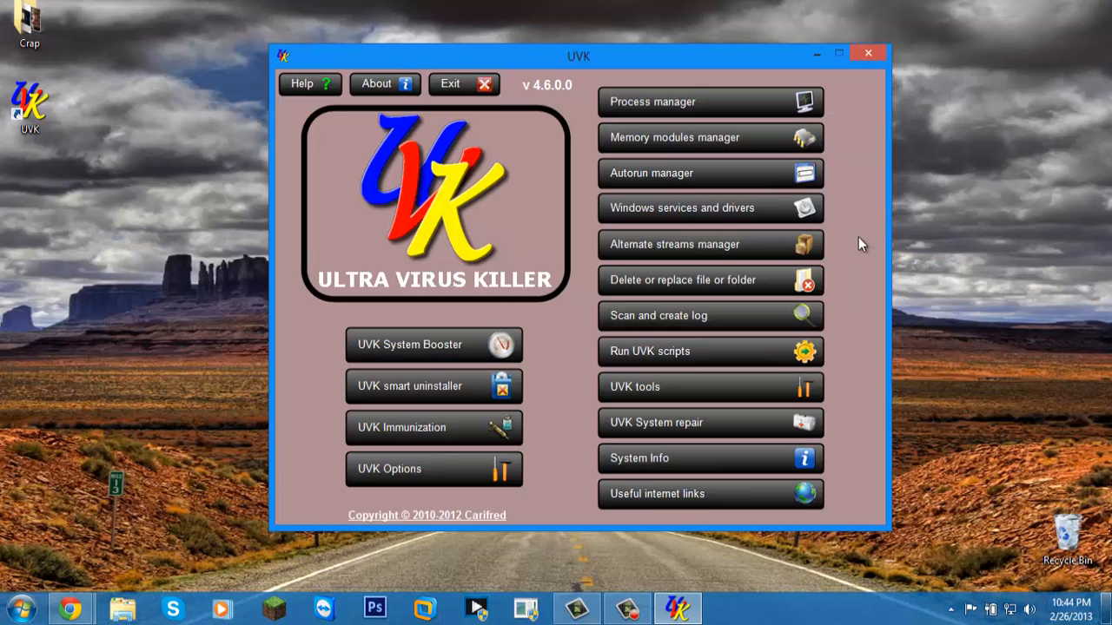
mouse_move(866, 250)
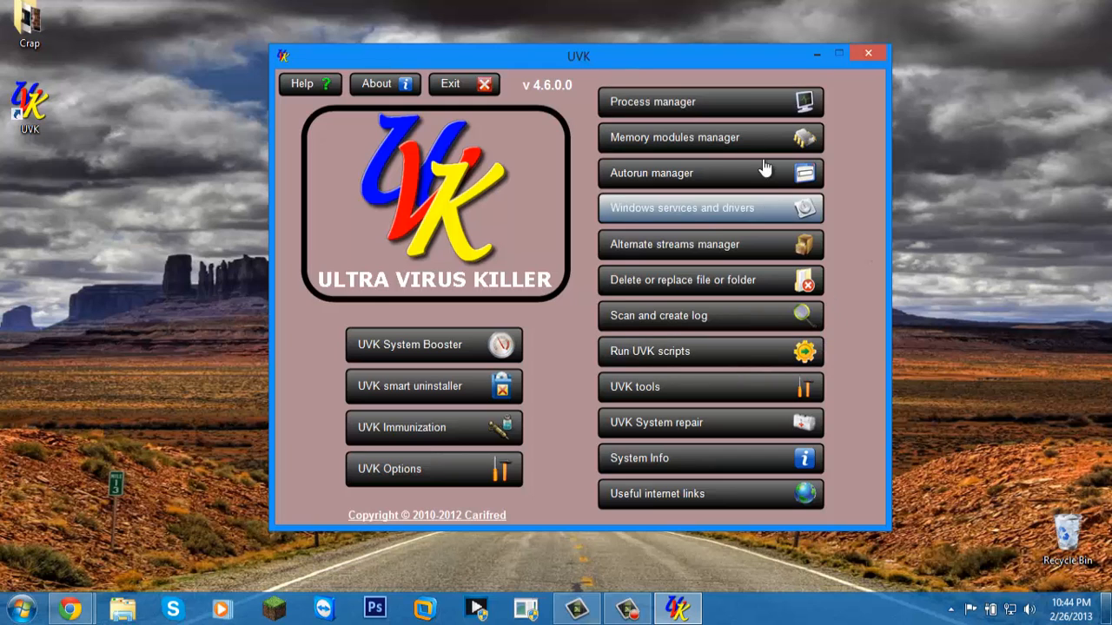
drag(577, 56, 572, 461)
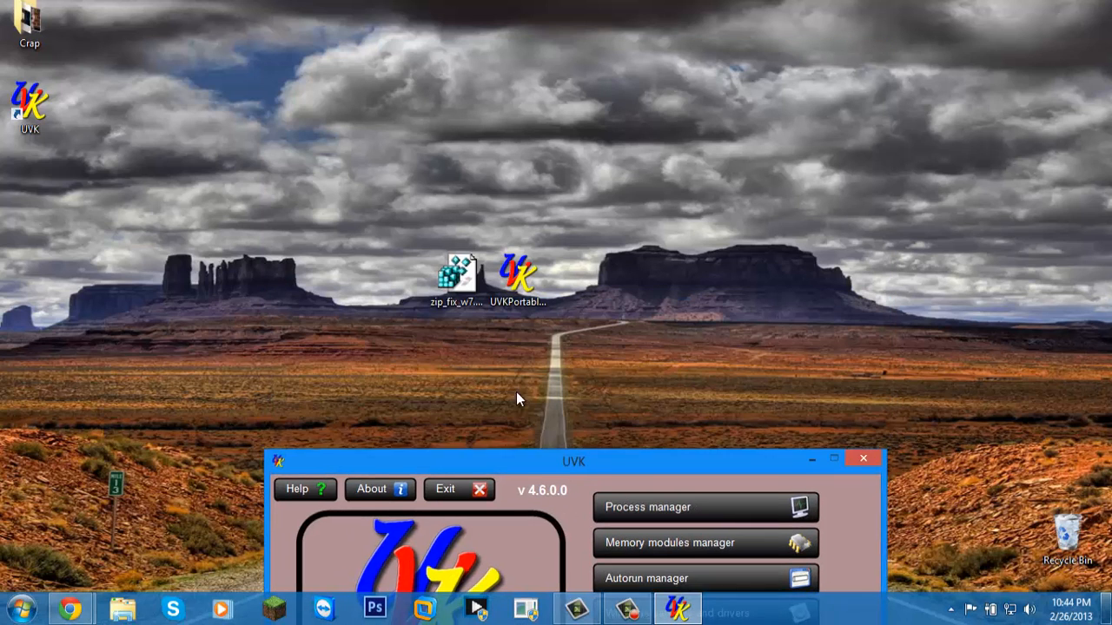
drag(573, 461, 569, 449)
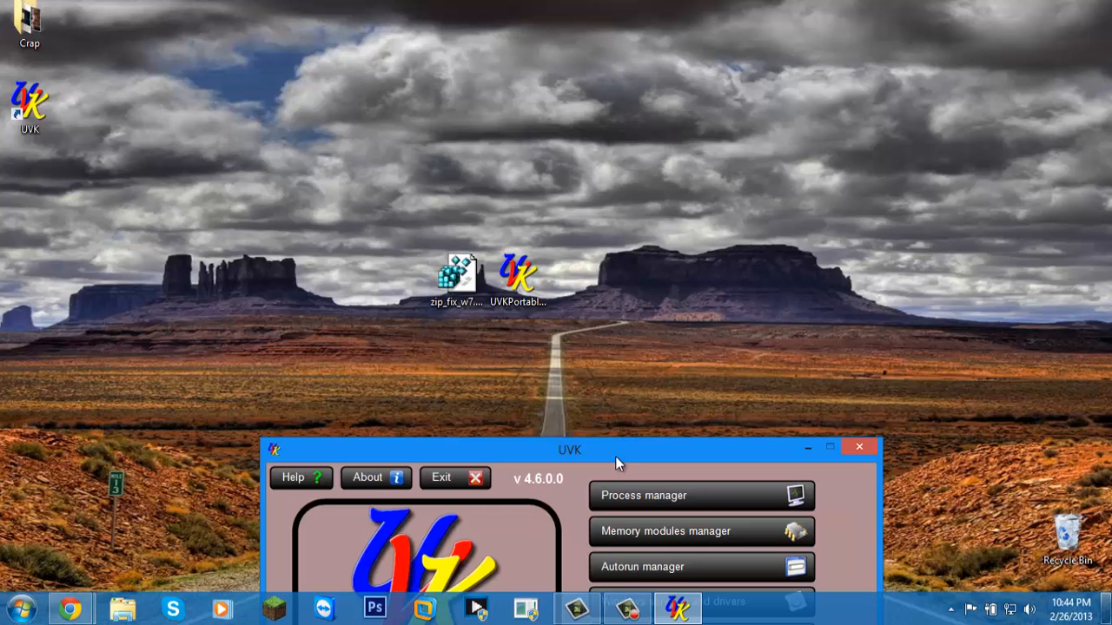
drag(568, 449, 554, 388)
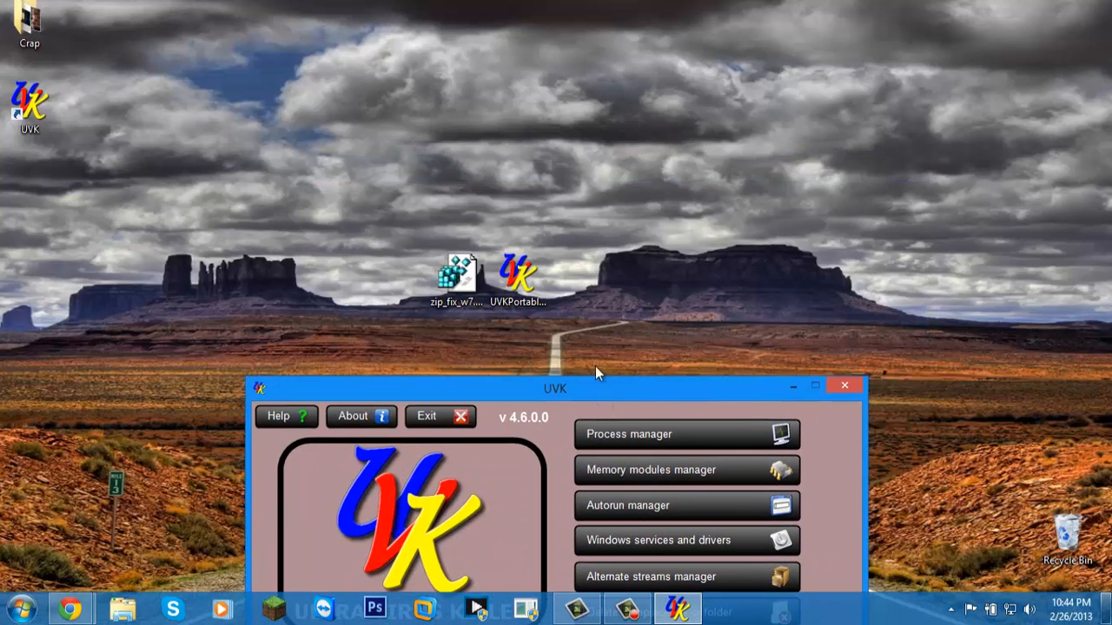
mouse_move(608, 300)
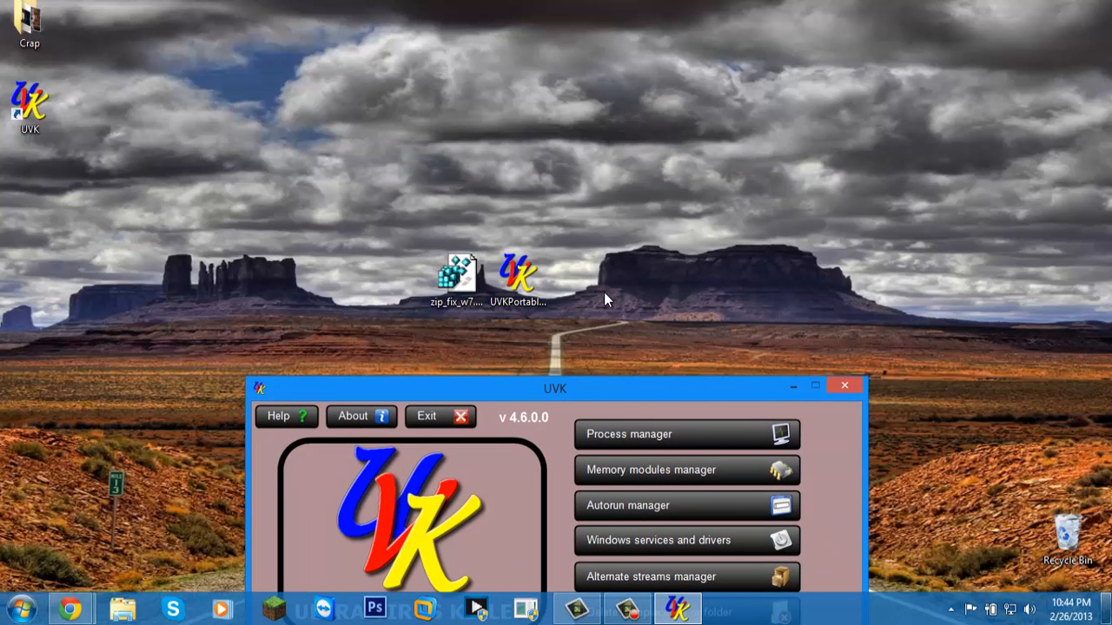
mouse_move(371, 235)
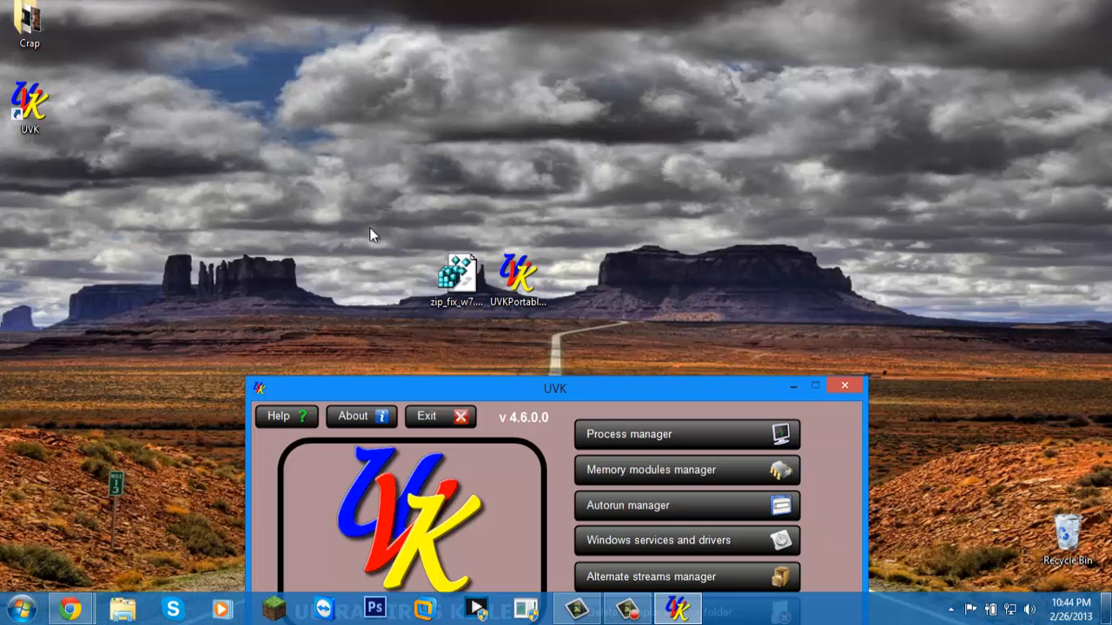
drag(554, 388, 573, 232)
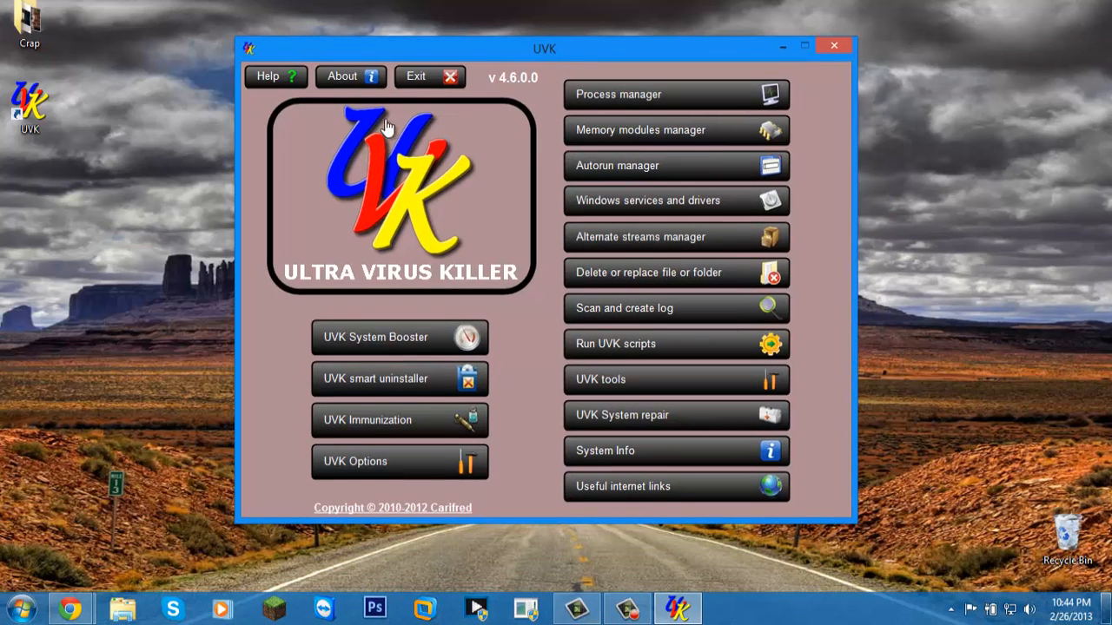
mouse_move(784, 31)
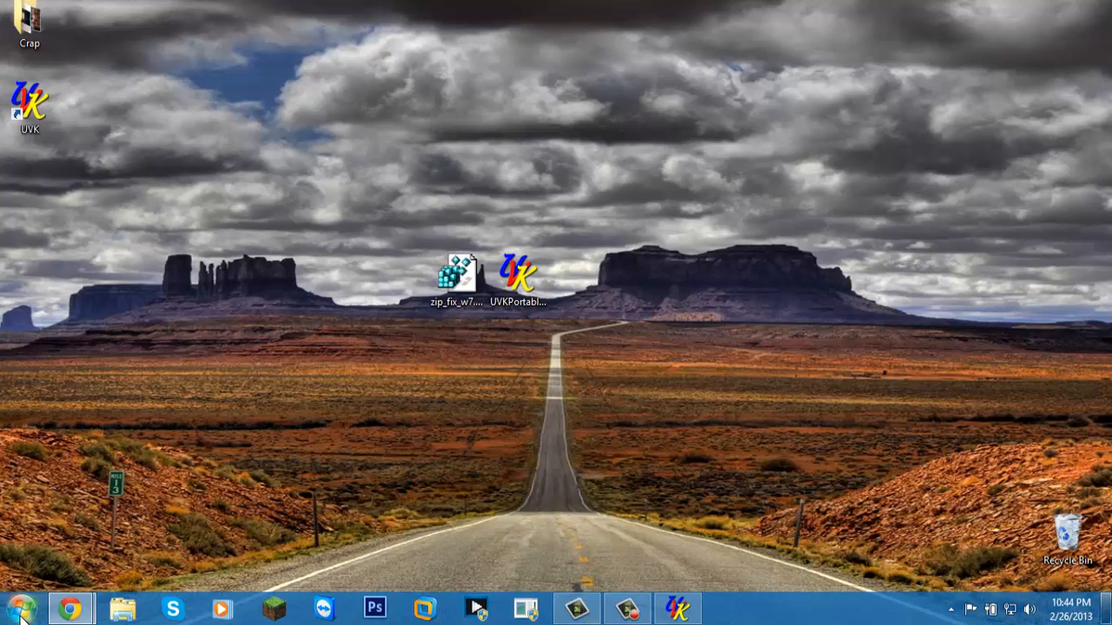
Search the Start menu for 'System Restore'
click(22, 607)
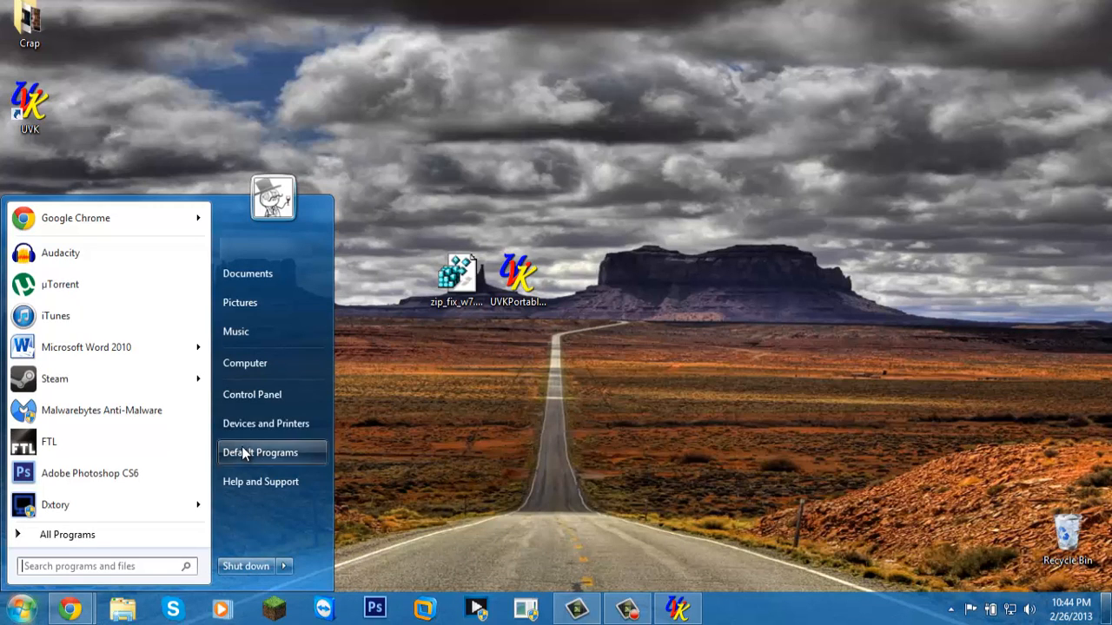
mouse_move(245, 362)
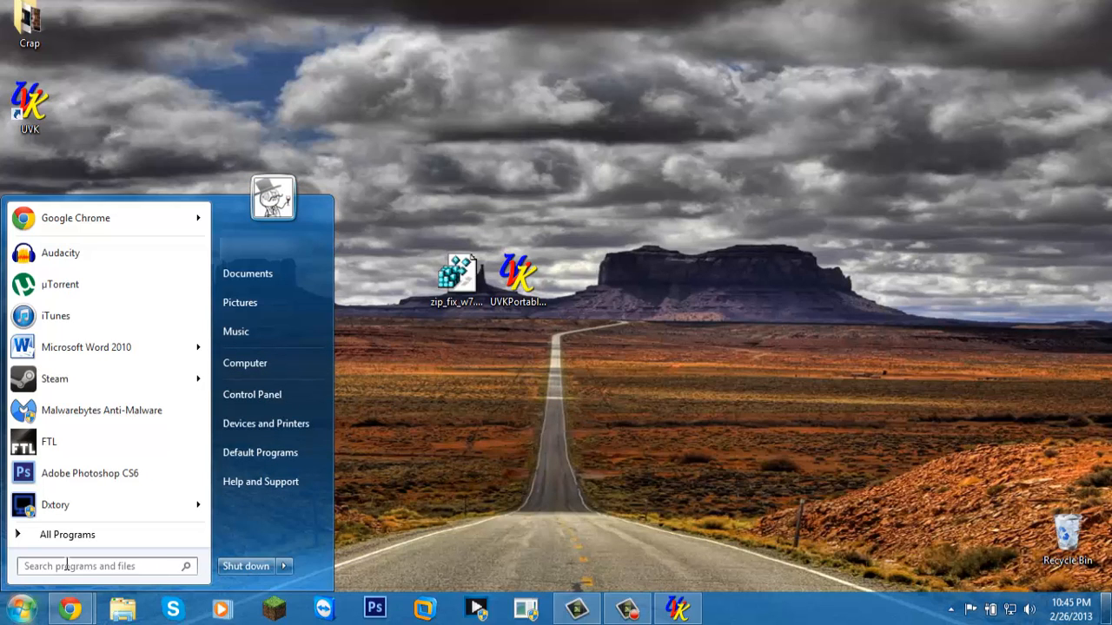
text(System Re)
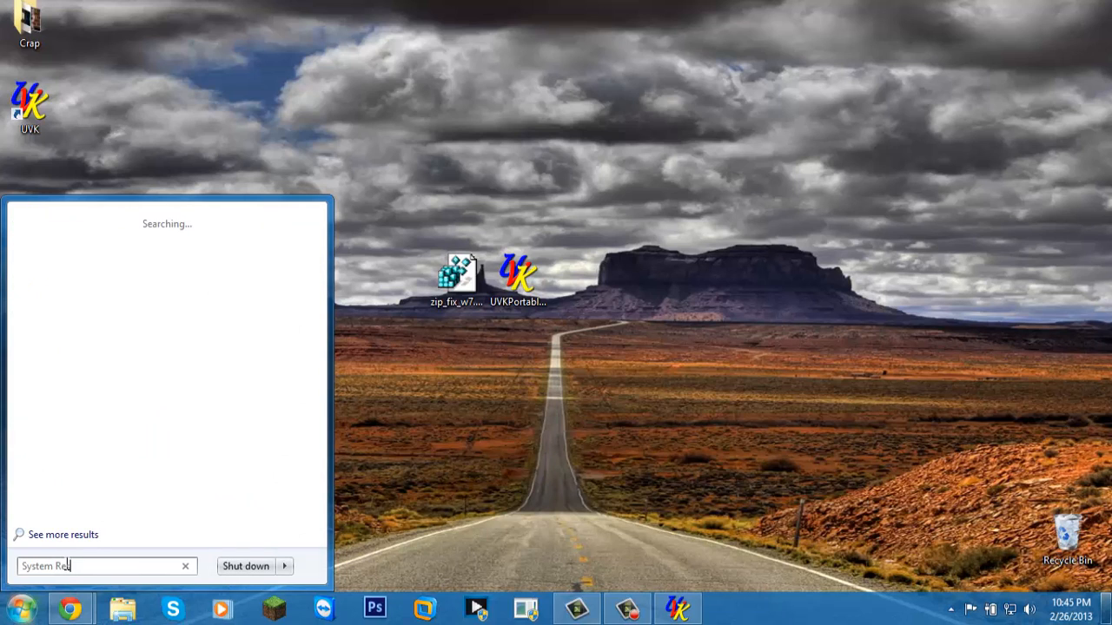
text(storte)
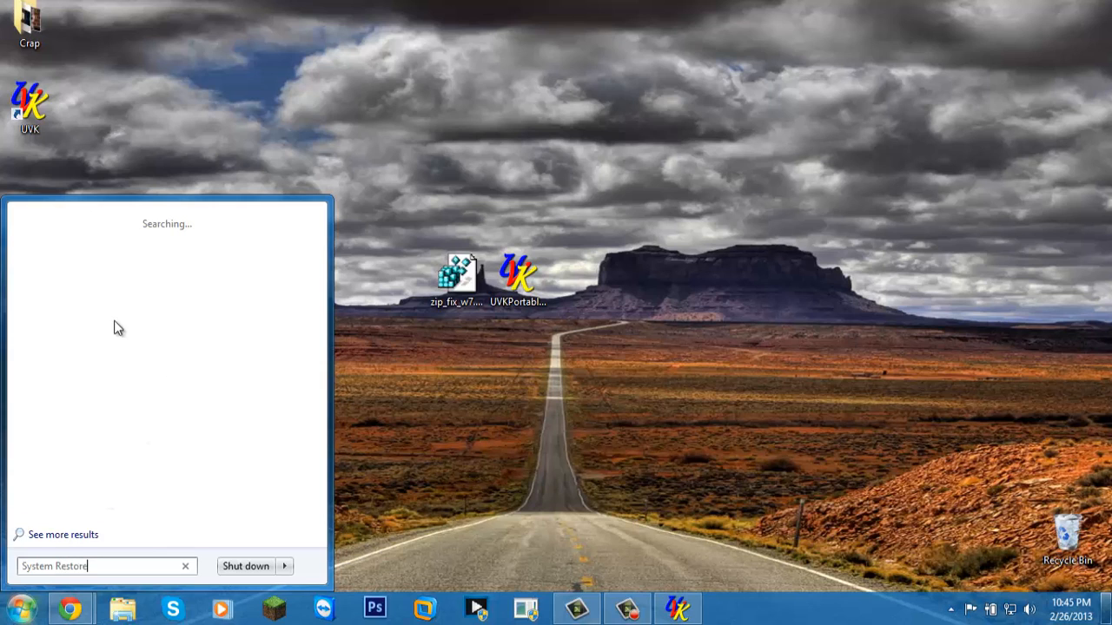
mouse_move(147, 278)
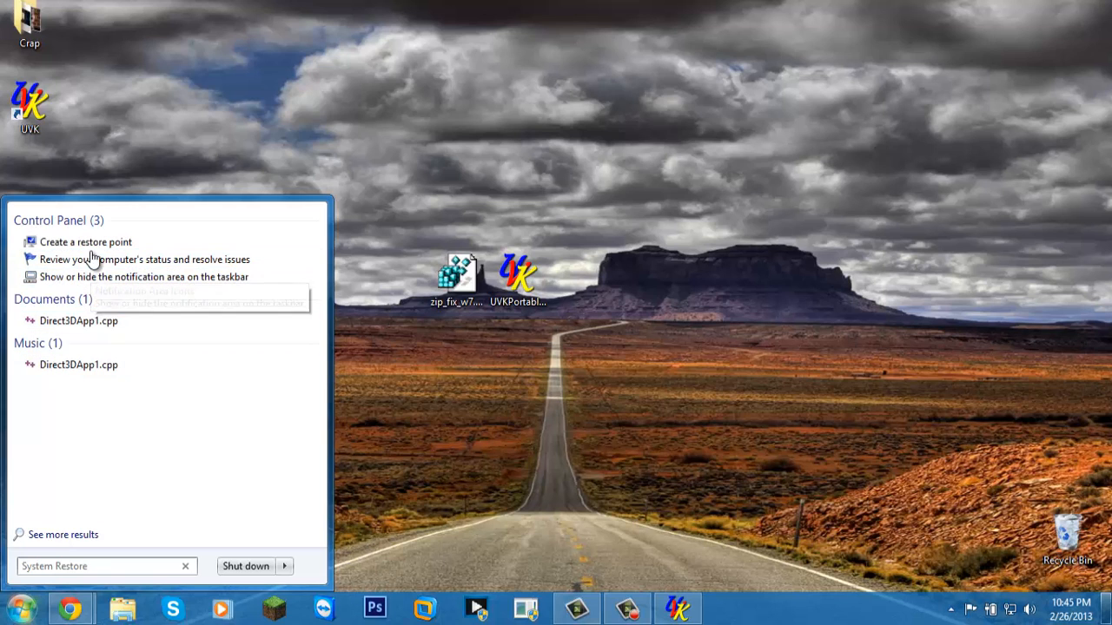
mouse_move(85, 241)
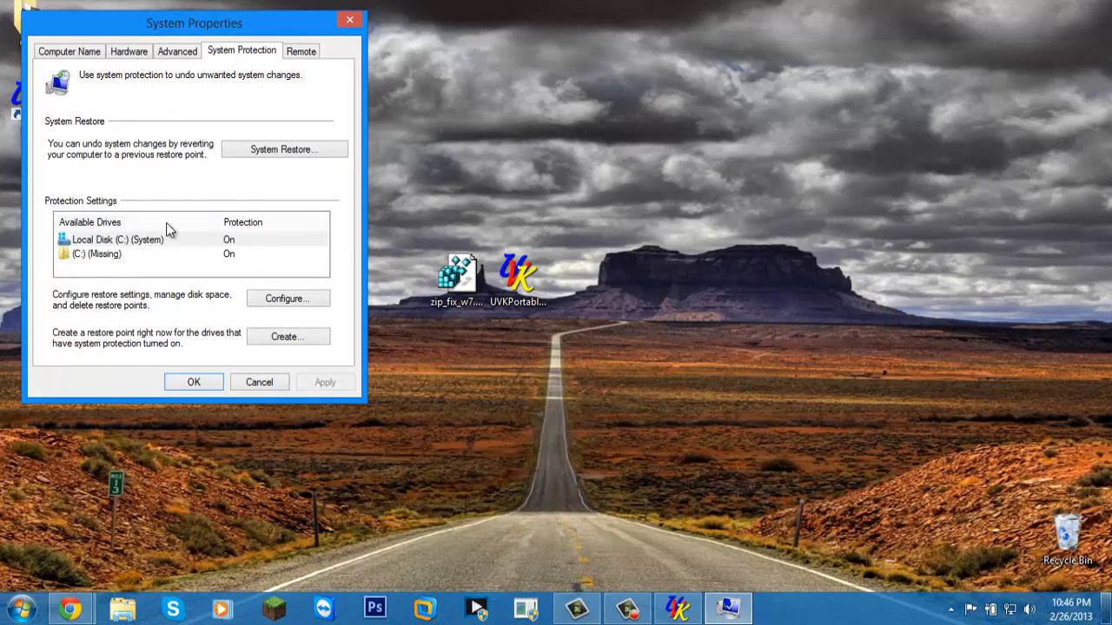
mouse_move(189, 325)
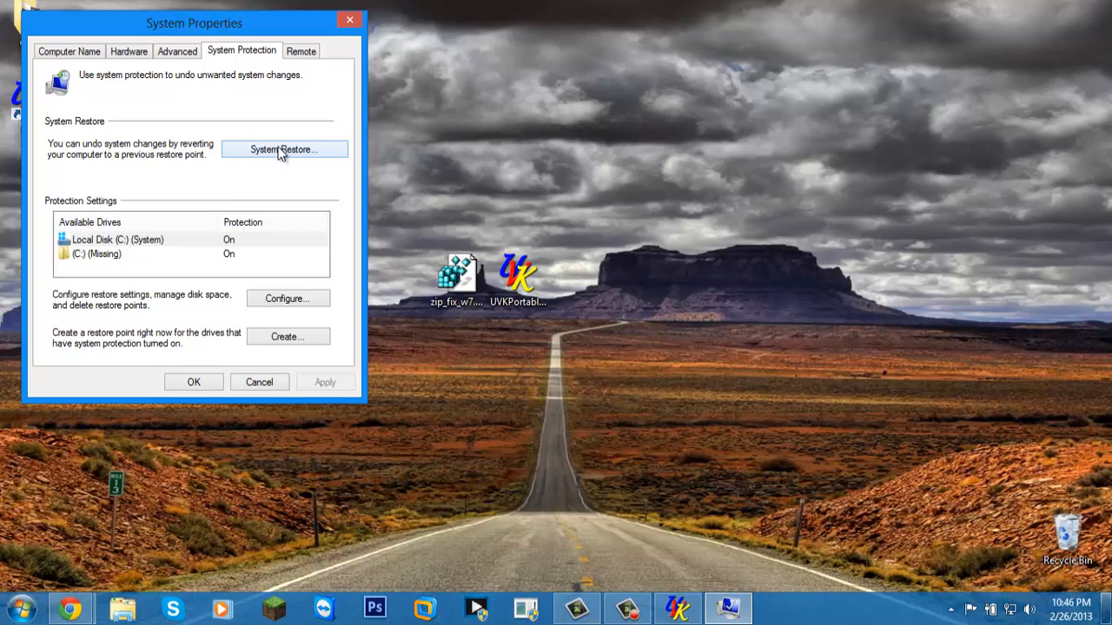
mouse_move(172, 183)
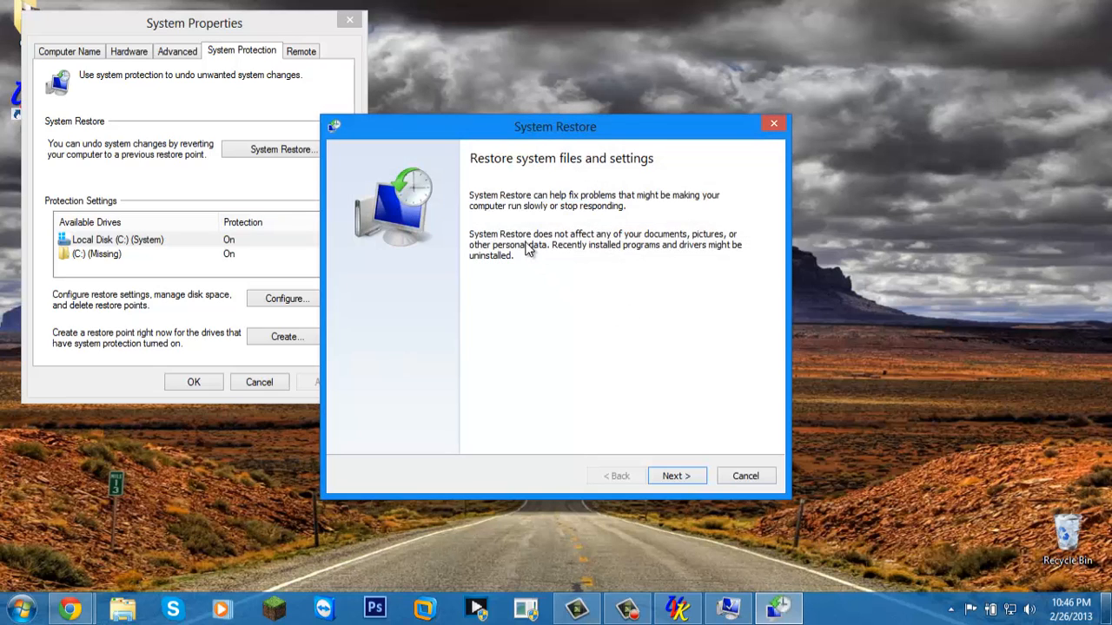
mouse_move(549, 328)
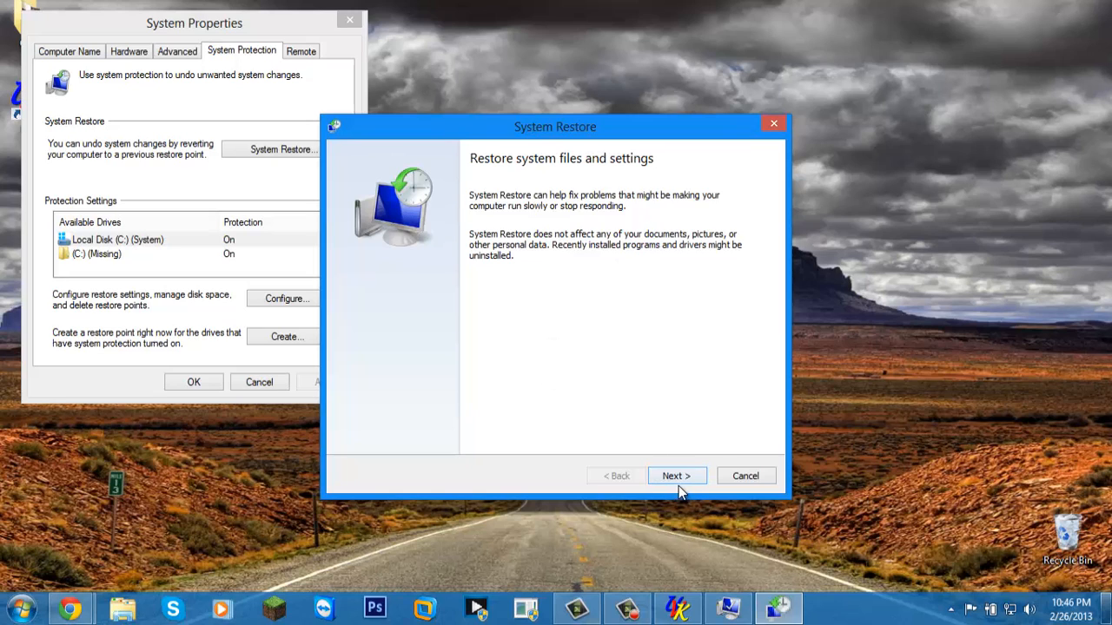
click(676, 475)
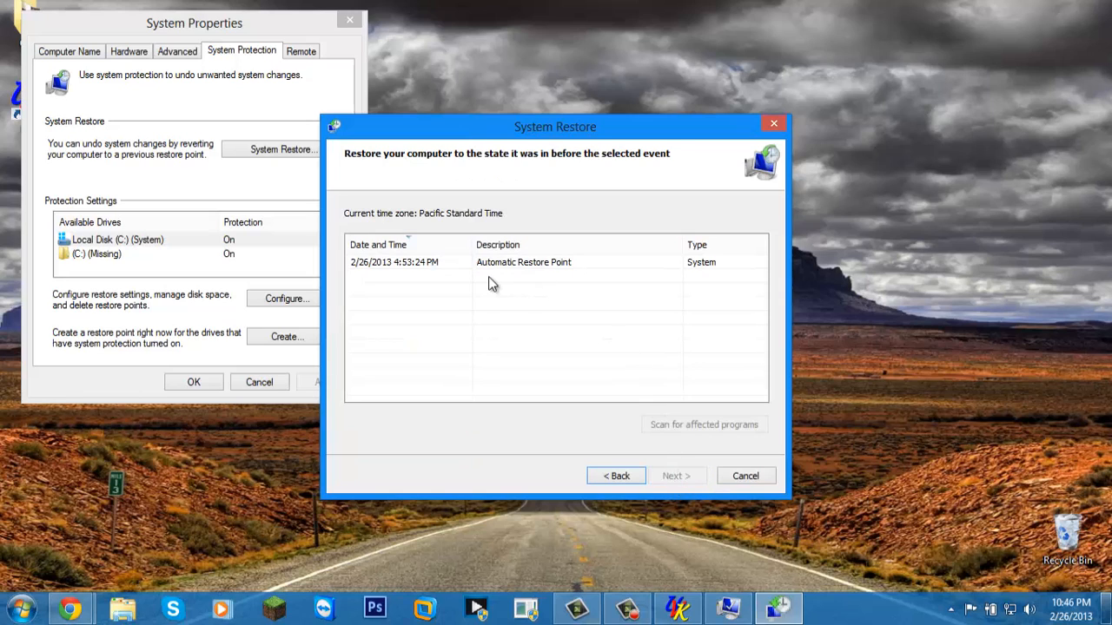
mouse_move(434, 267)
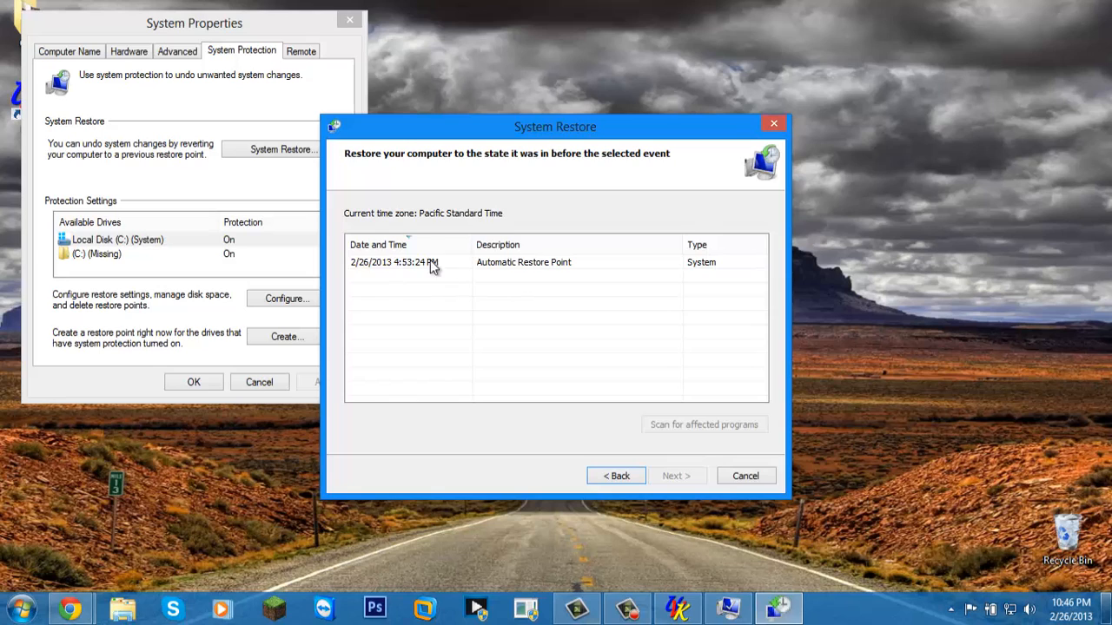
mouse_move(556, 303)
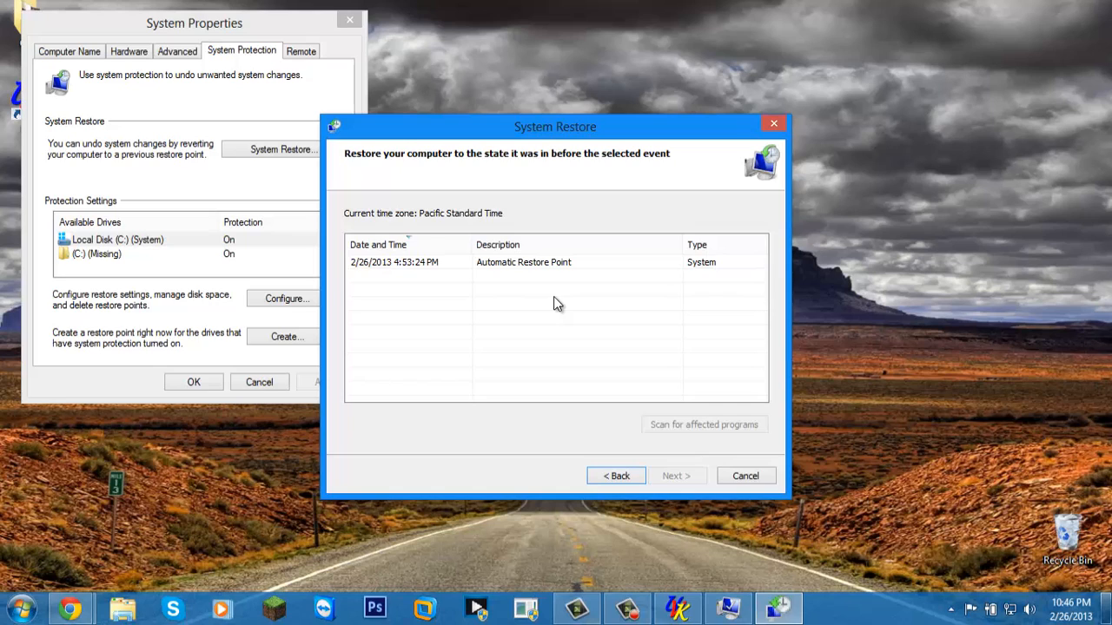
mouse_move(486, 280)
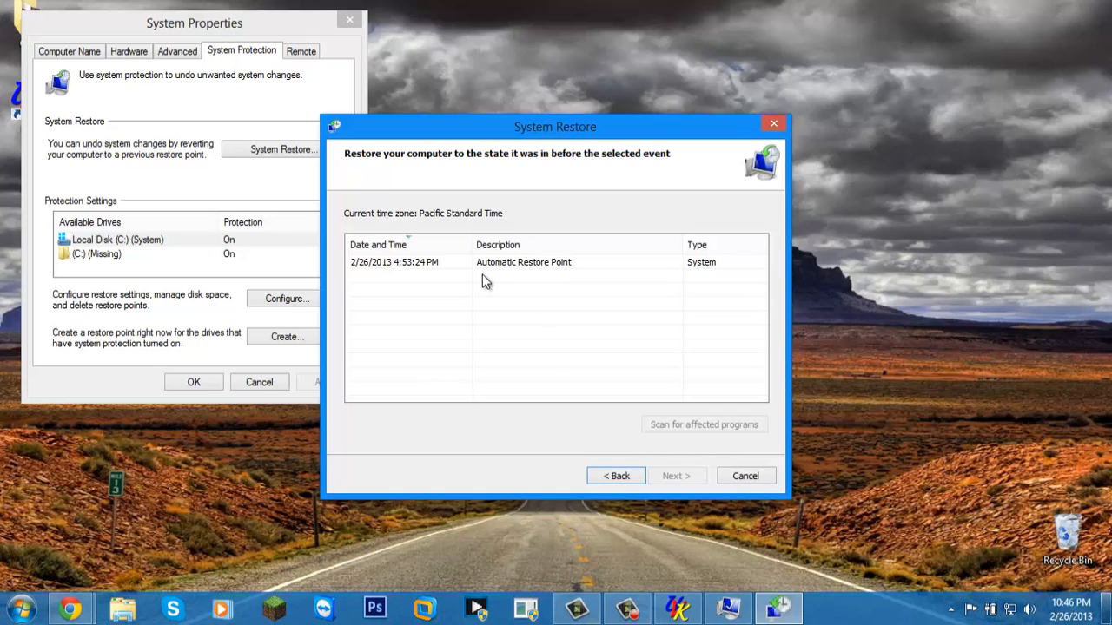
click(522, 261)
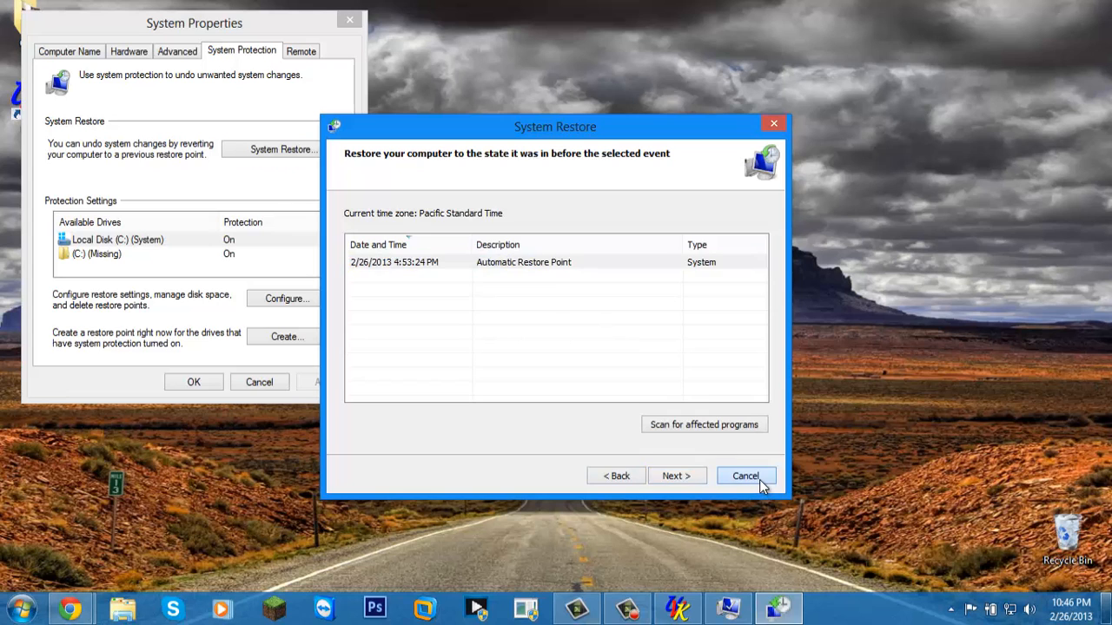
click(745, 476)
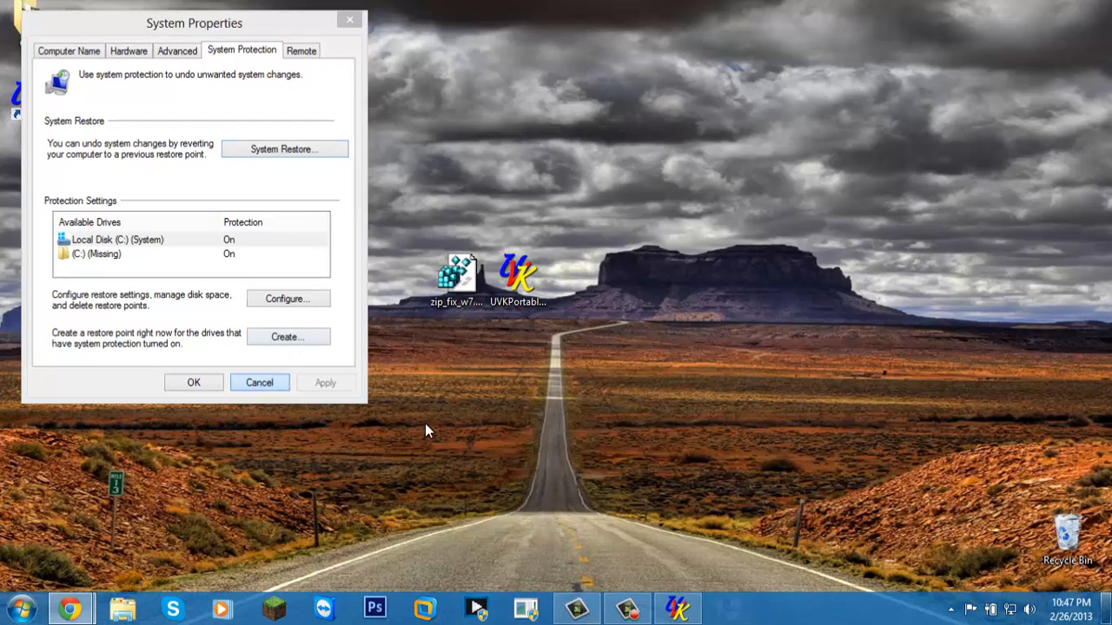
Cancel System Properties and open the screen recorder to stop recording
click(259, 382)
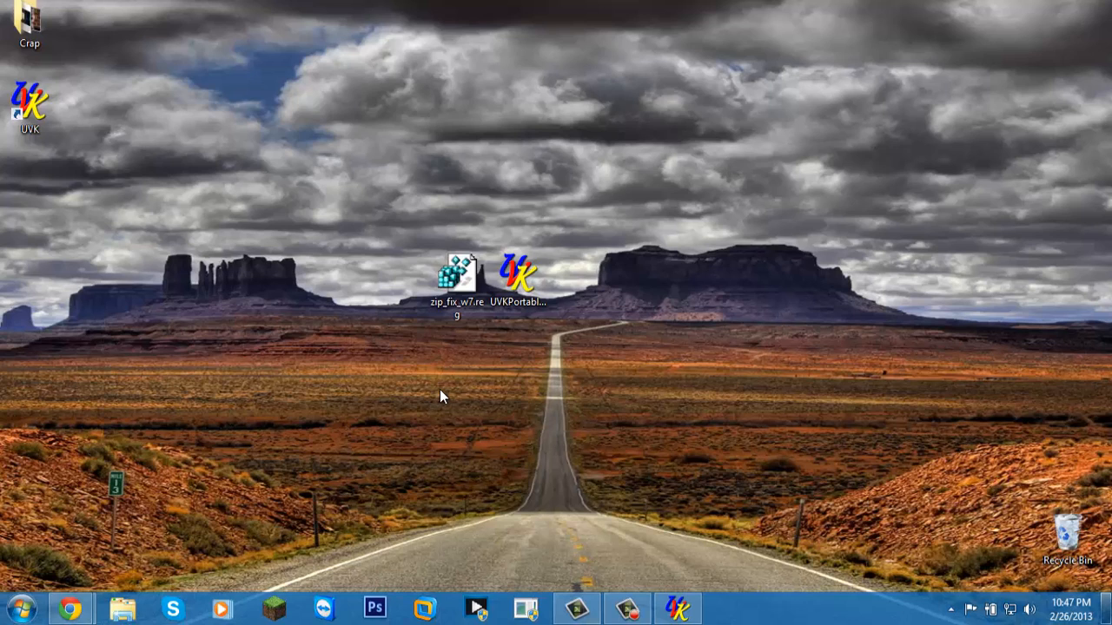
mouse_move(460, 389)
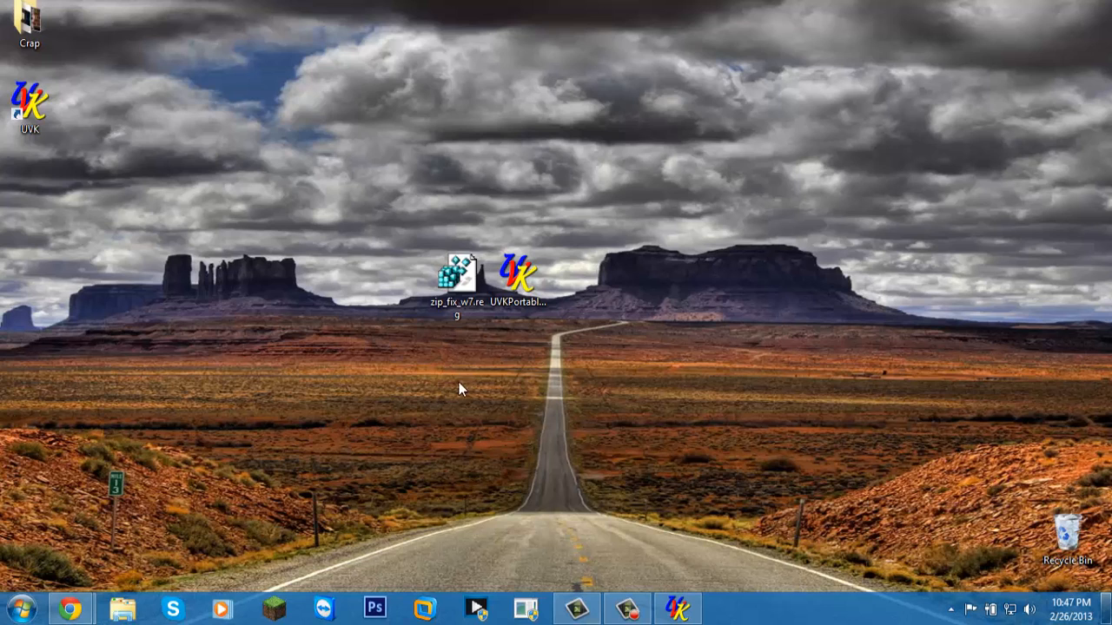
click(627, 608)
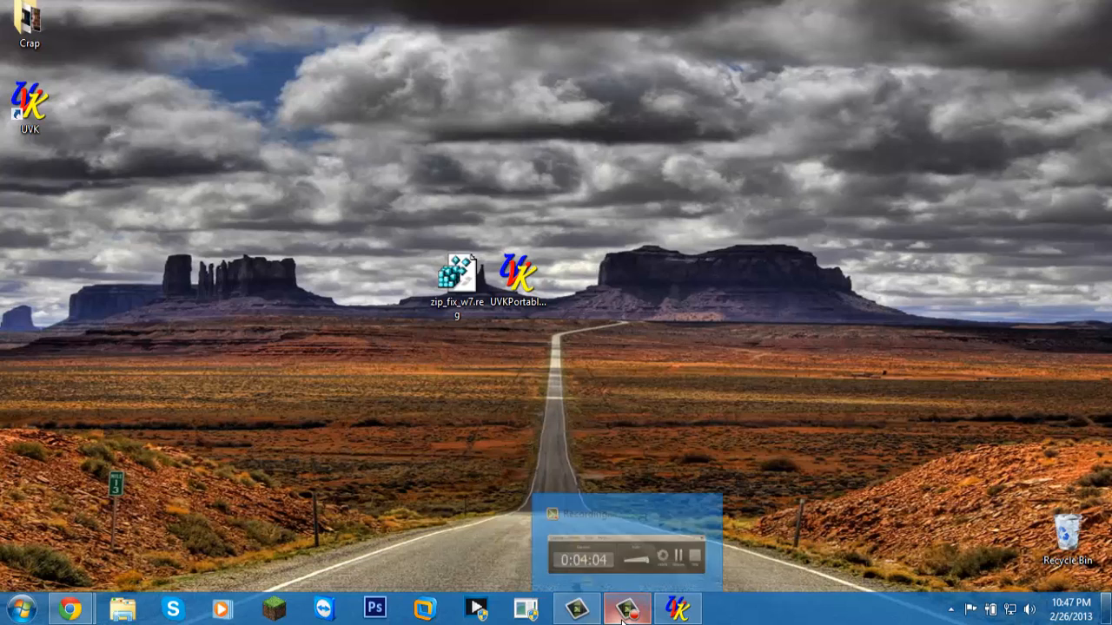